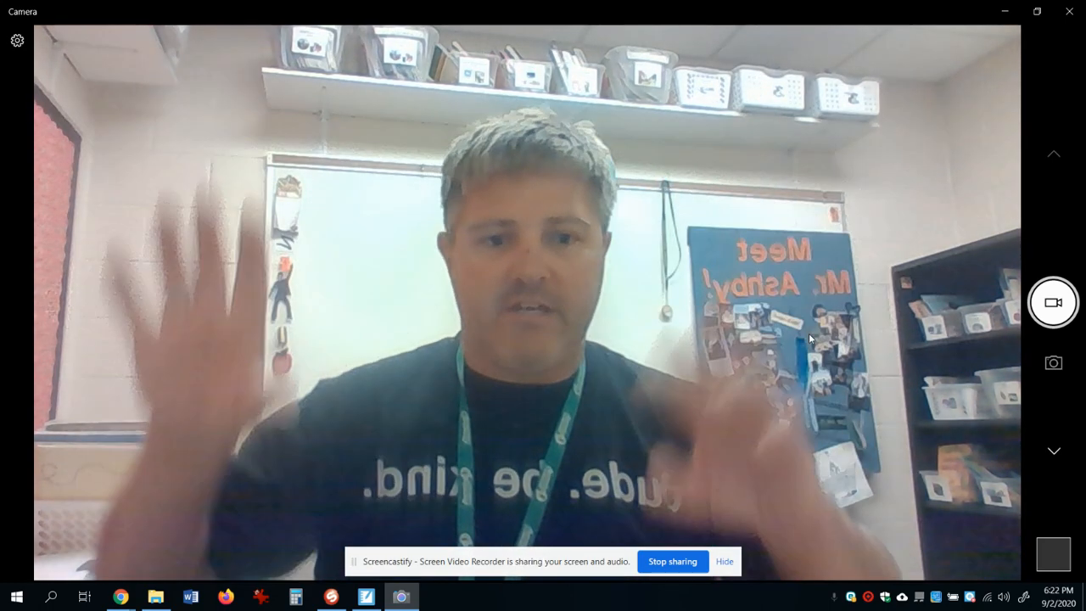
- Switch from Windows Camera to the Grade 1 Lesson 1 file's Today's Targets slide
left_click(365, 596)
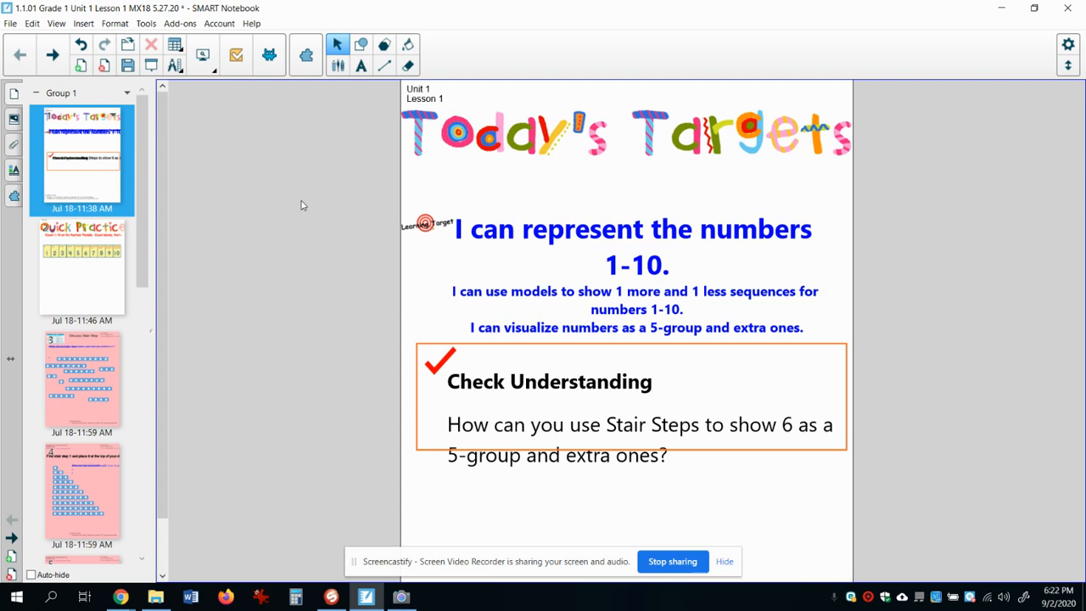
- Present the lesson full screen and advance to slide 2, the Quick Practice number parade
left_click(204, 55)
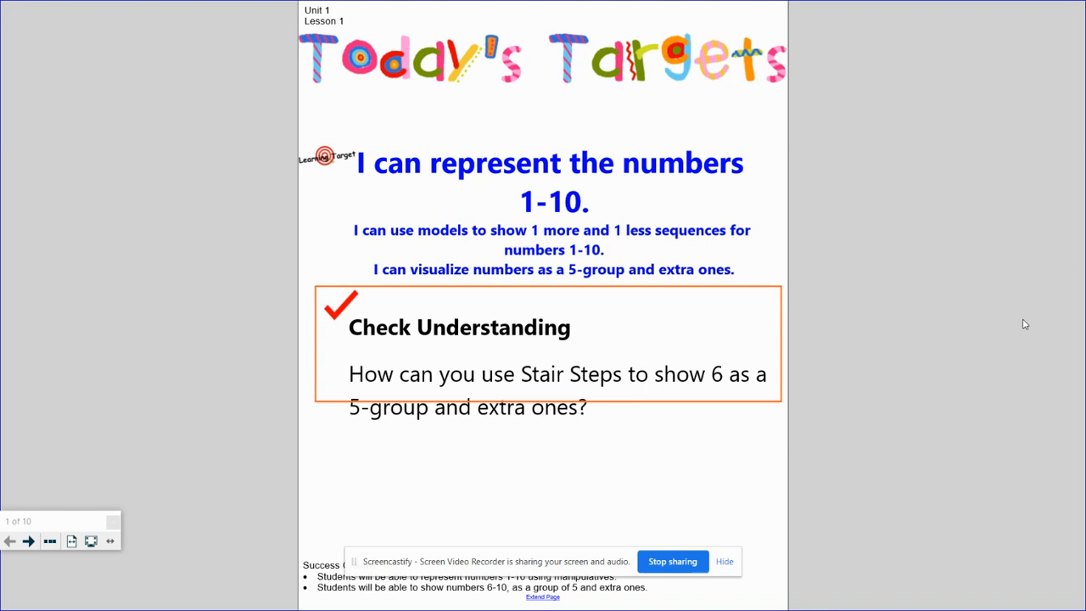
left_click(28, 542)
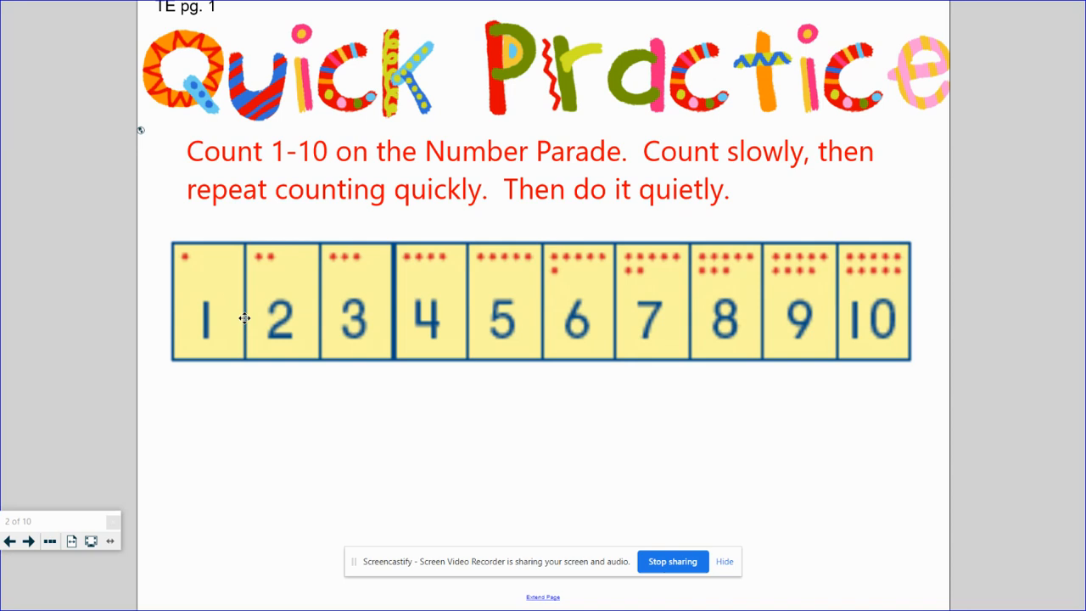
mouse_move(282, 334)
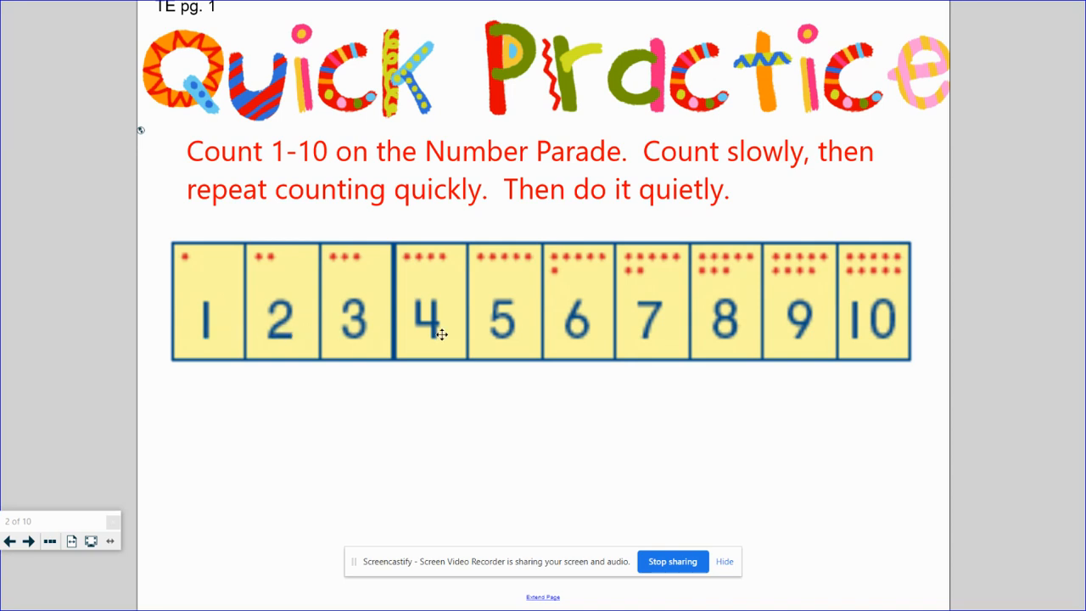
mouse_move(520, 329)
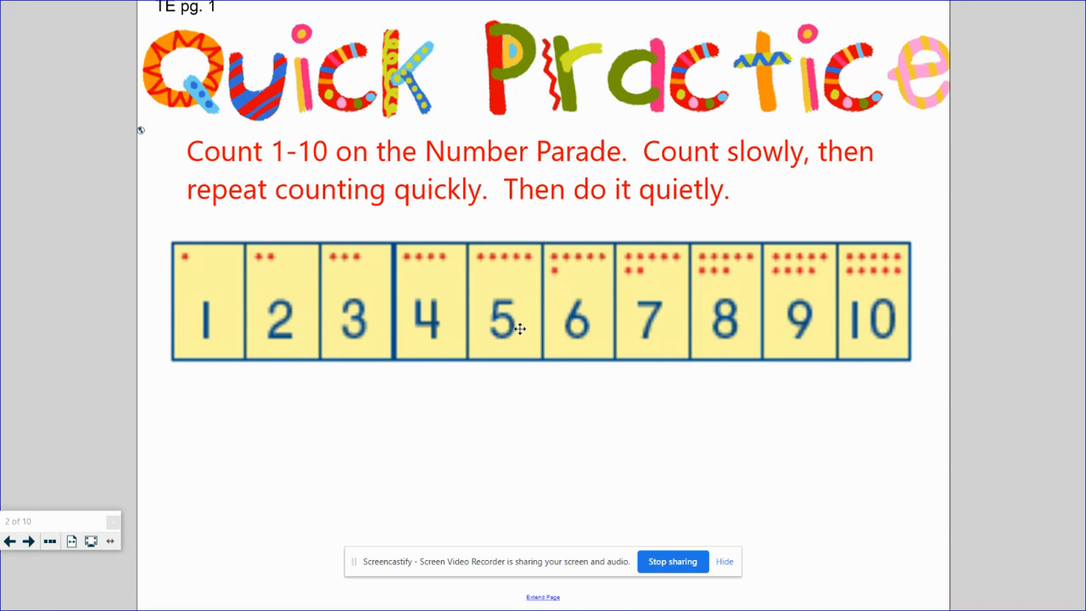
mouse_move(670, 318)
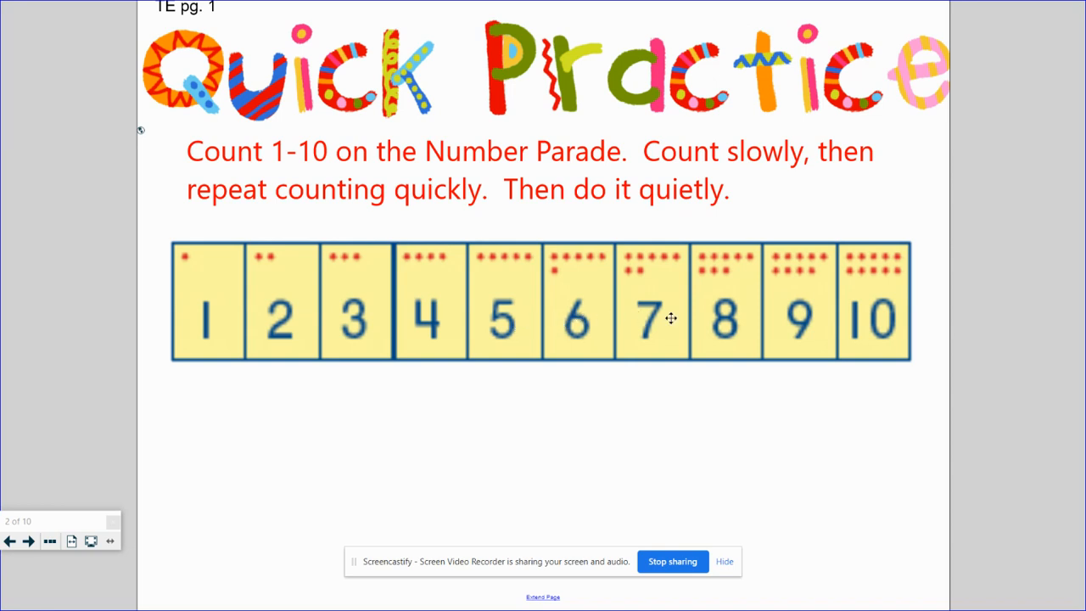
mouse_move(936, 324)
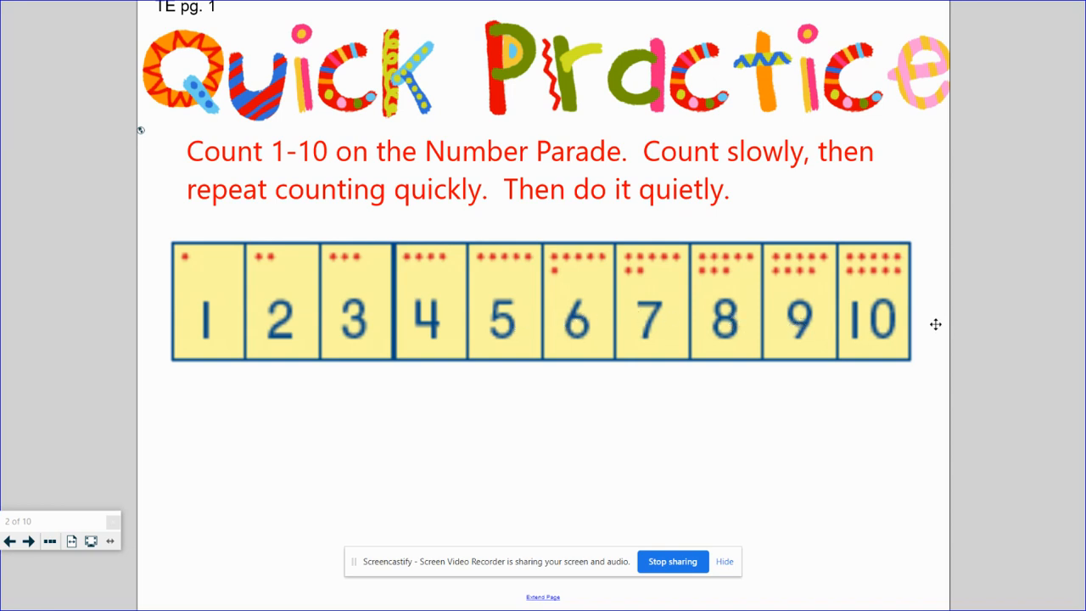
mouse_move(744, 342)
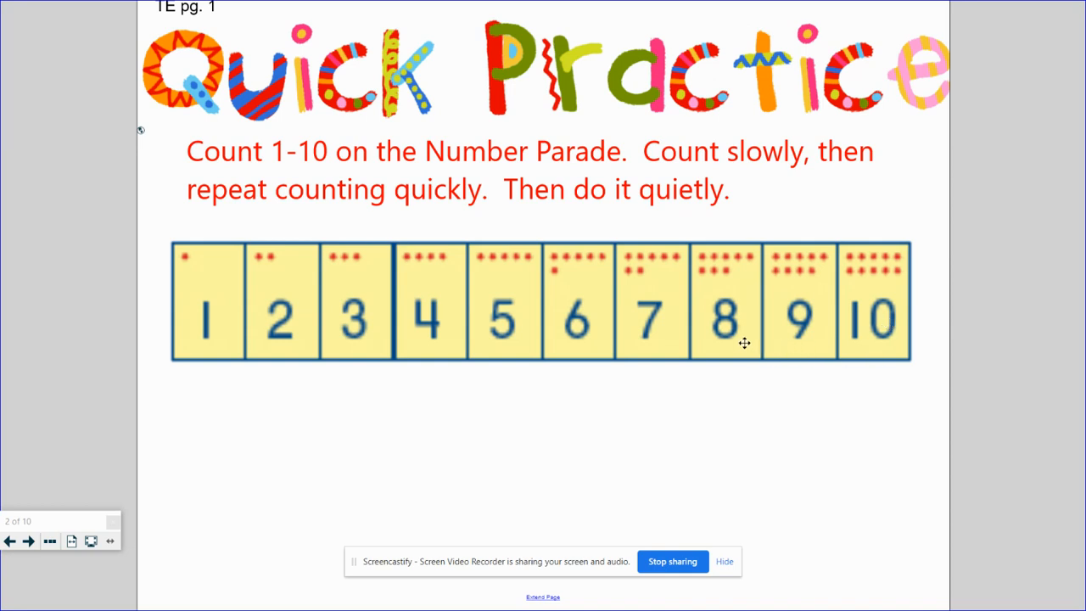
mouse_move(221, 258)
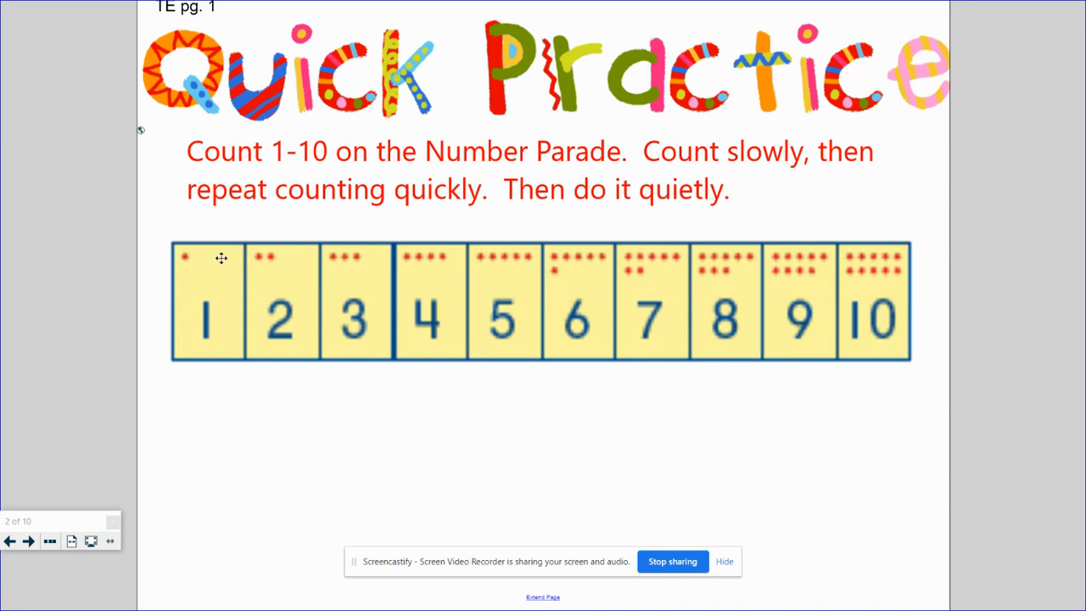
mouse_move(304, 258)
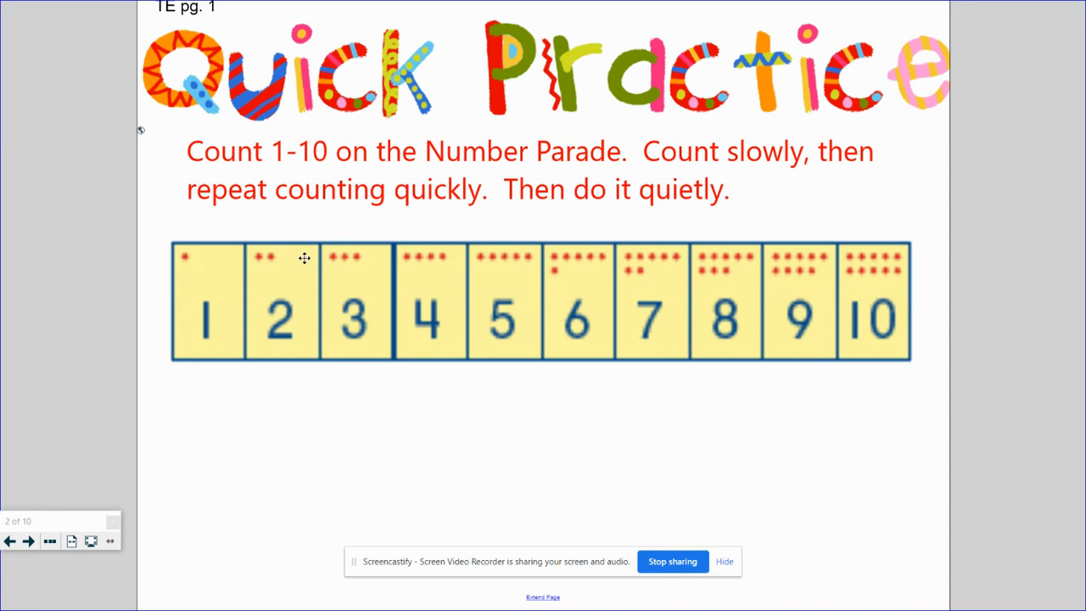
mouse_move(573, 144)
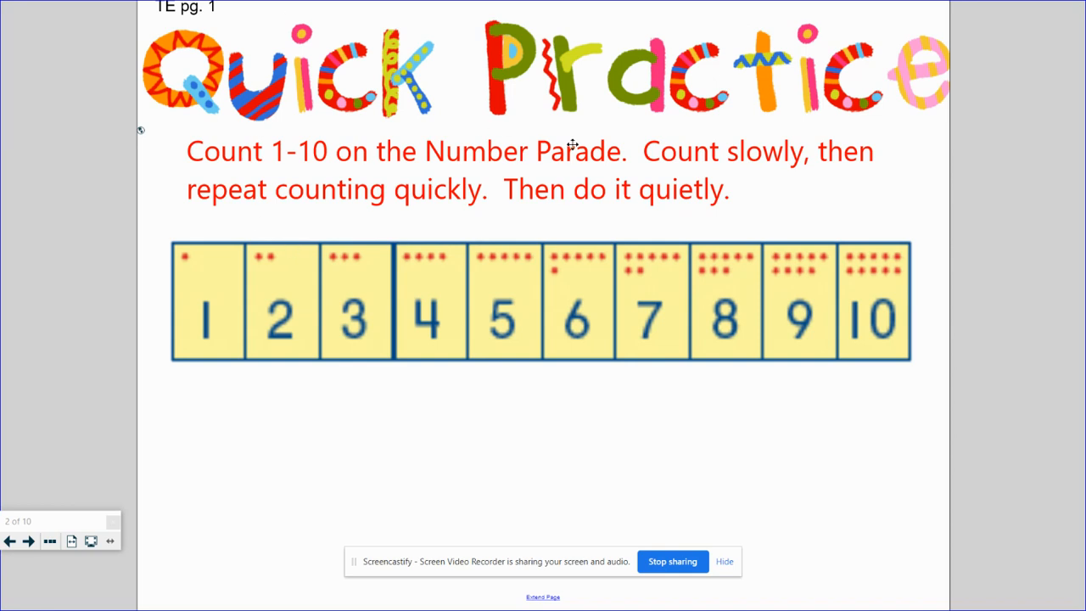
mouse_move(547, 257)
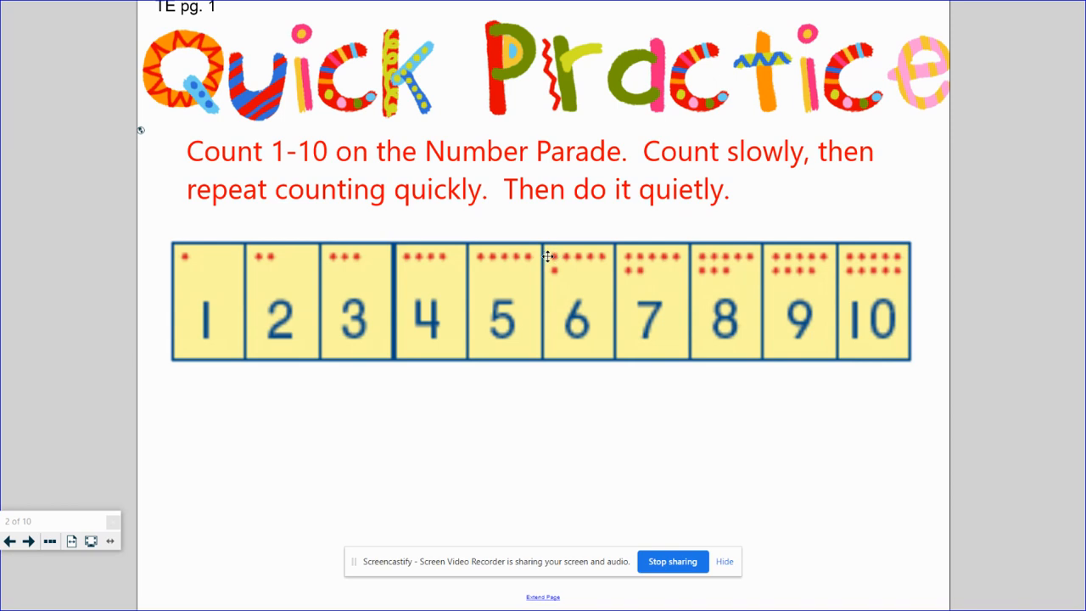
mouse_move(591, 262)
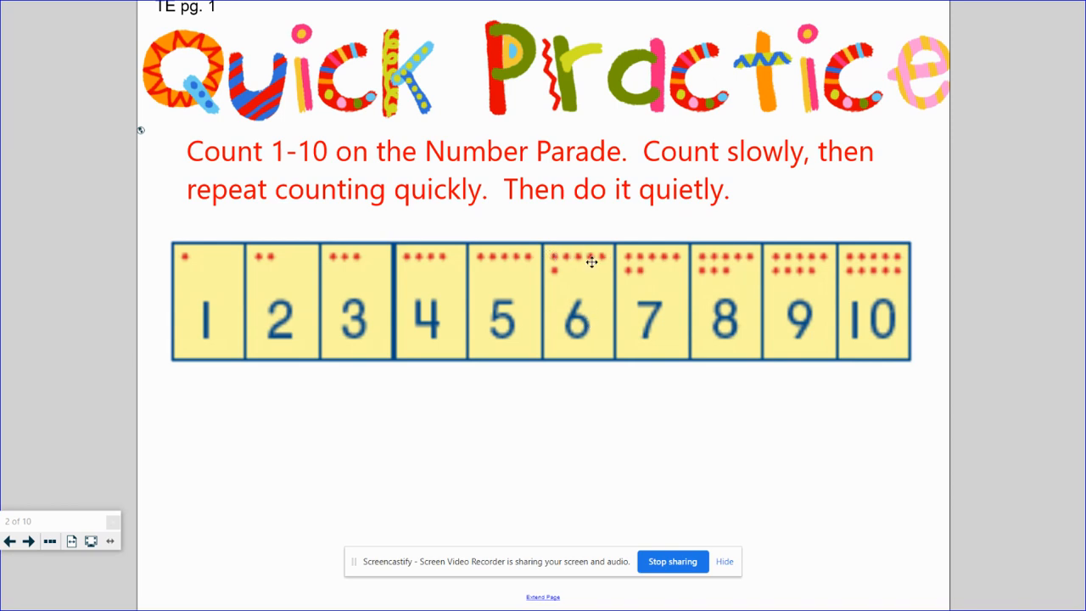
mouse_move(634, 256)
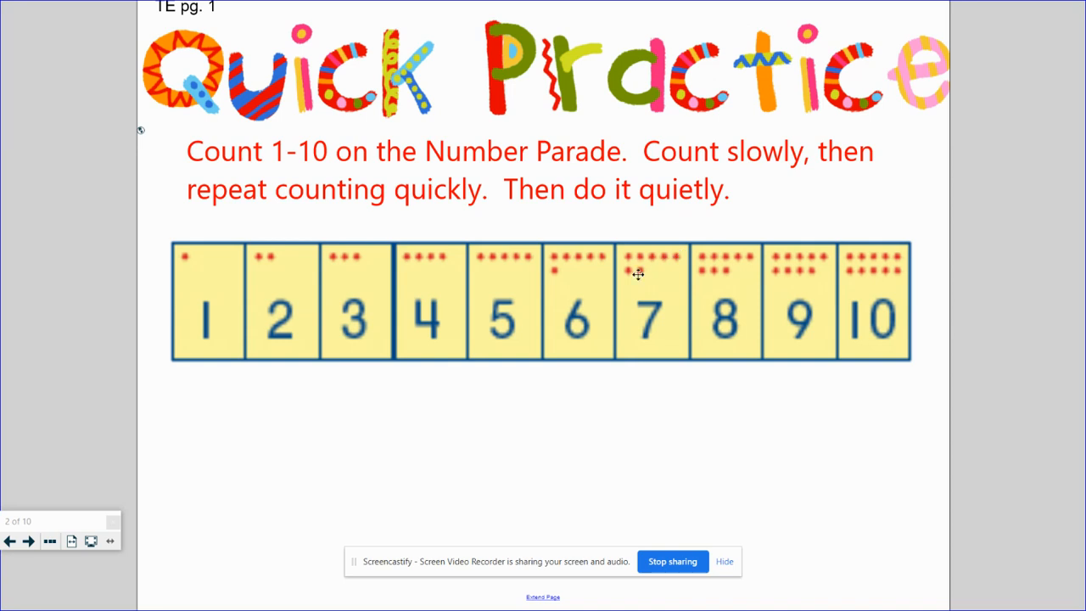
mouse_move(844, 488)
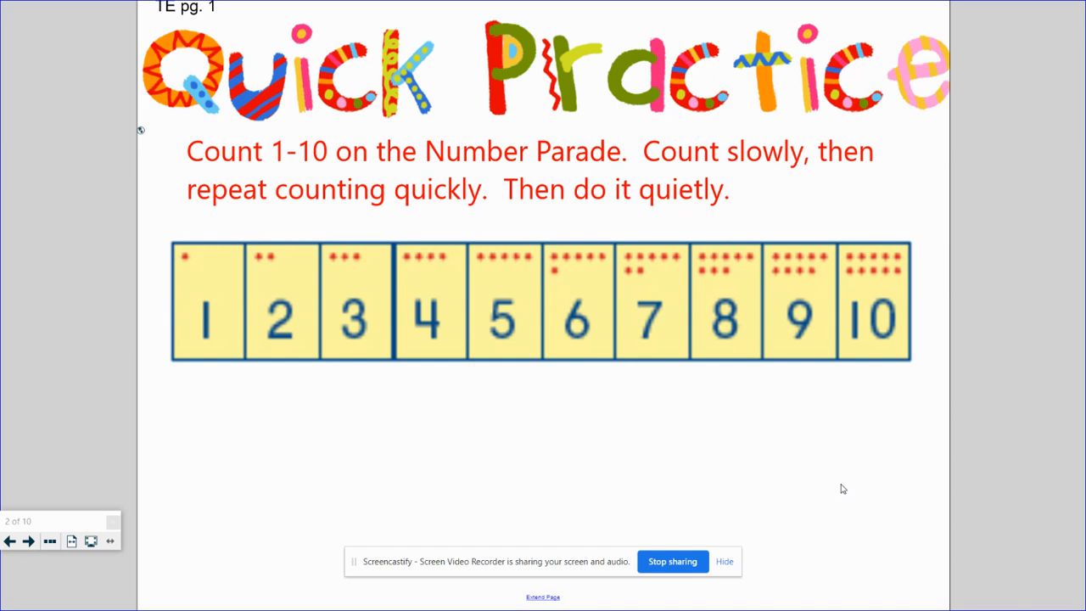
- On slide 3, drag the 1-counter step to the bottom with the 2-counter step above it
left_click(28, 541)
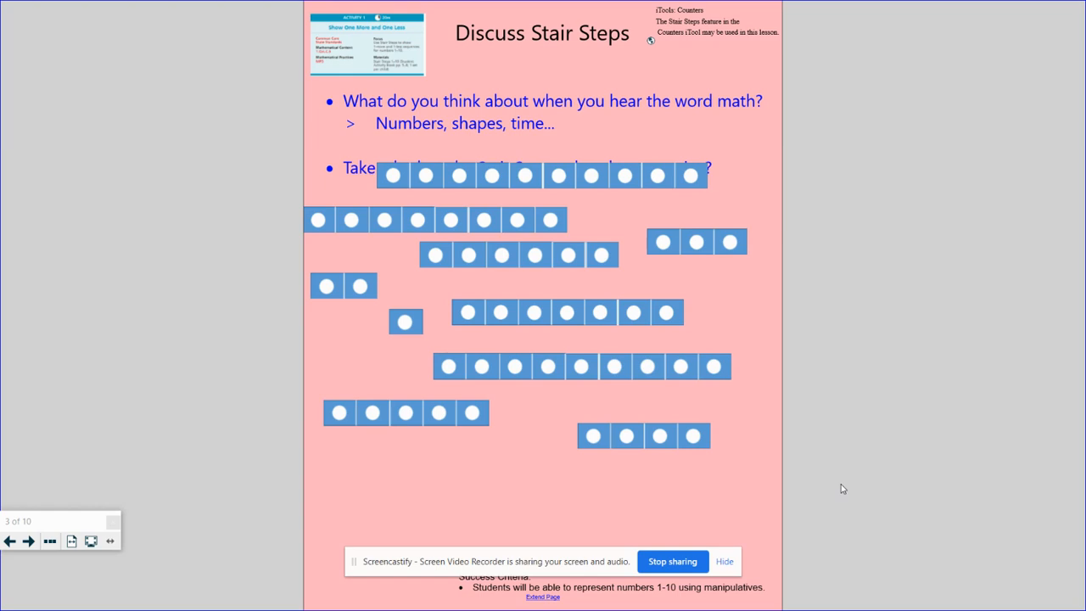
mouse_move(472, 184)
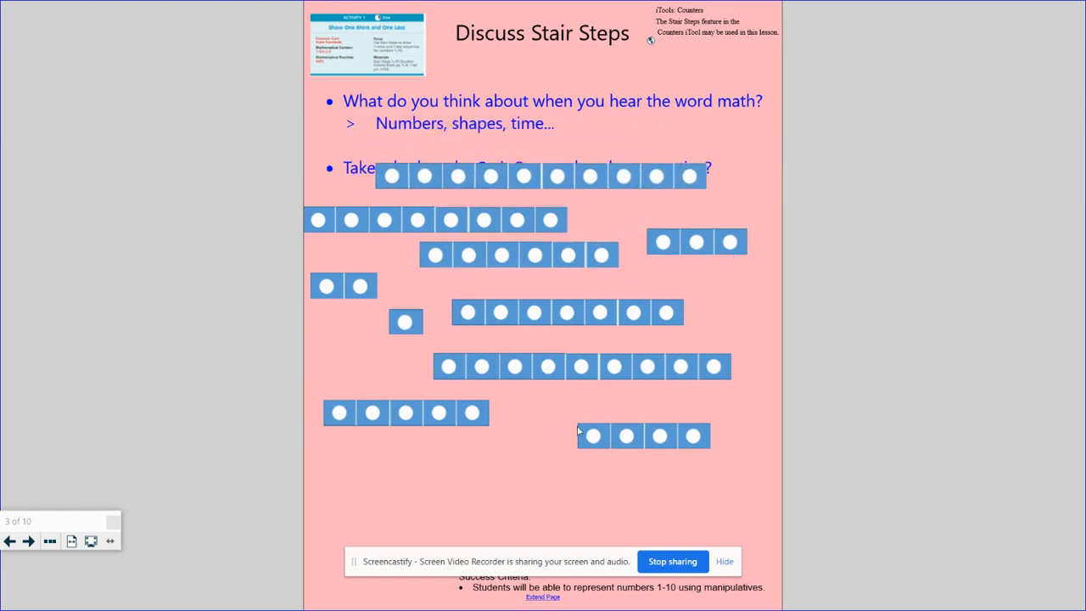
mouse_move(483, 335)
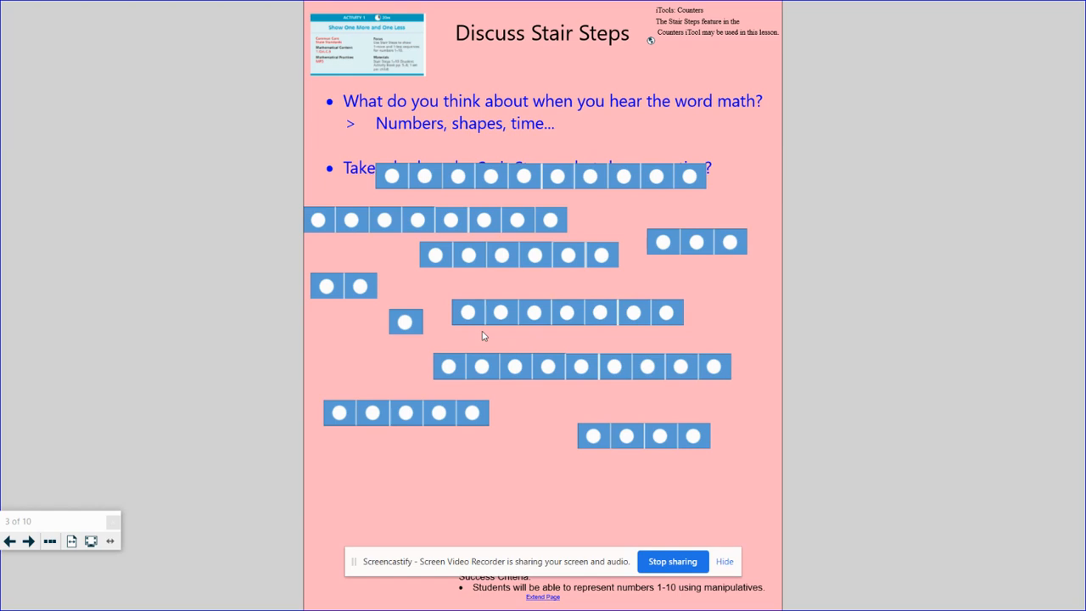
left_click_drag(404, 320, 452, 488)
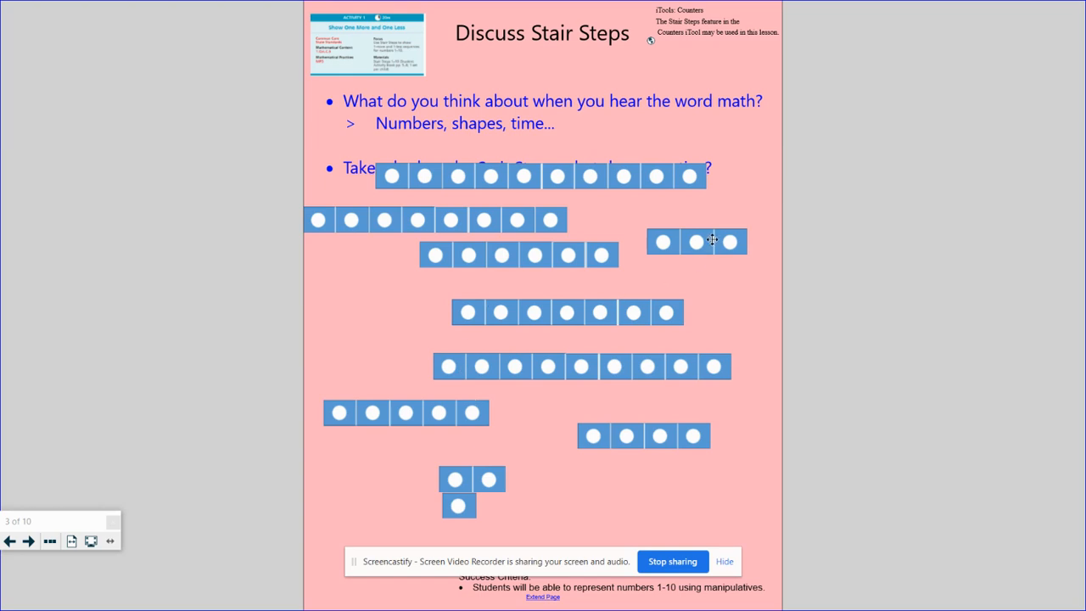
left_click_drag(696, 242, 497, 455)
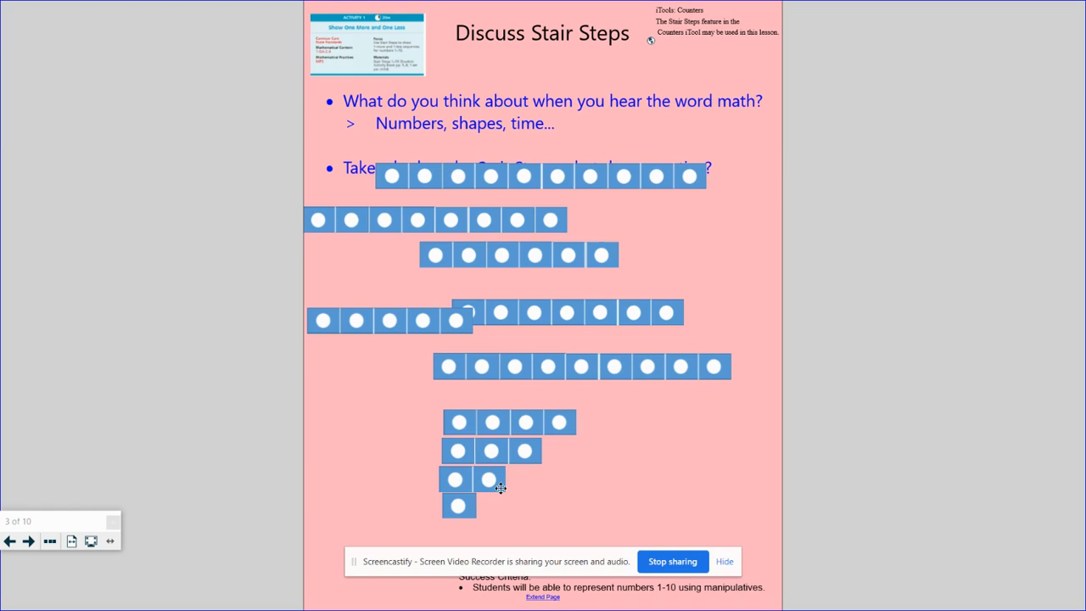
mouse_move(520, 454)
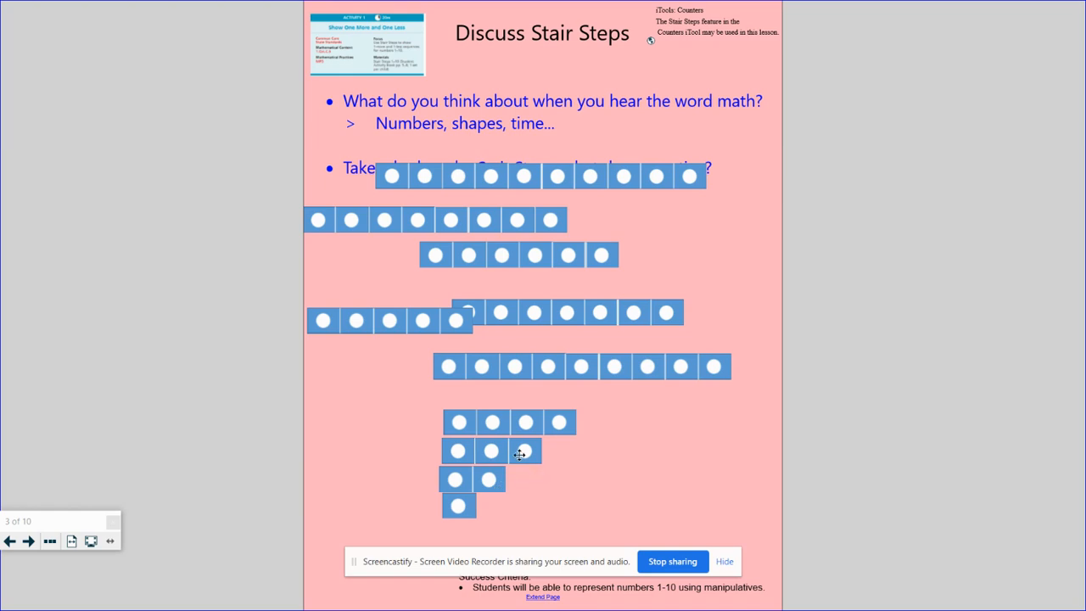
- Advance to slide 4, Arrange Stair Steps, showing steps ordered 1 to 10
left_click(28, 540)
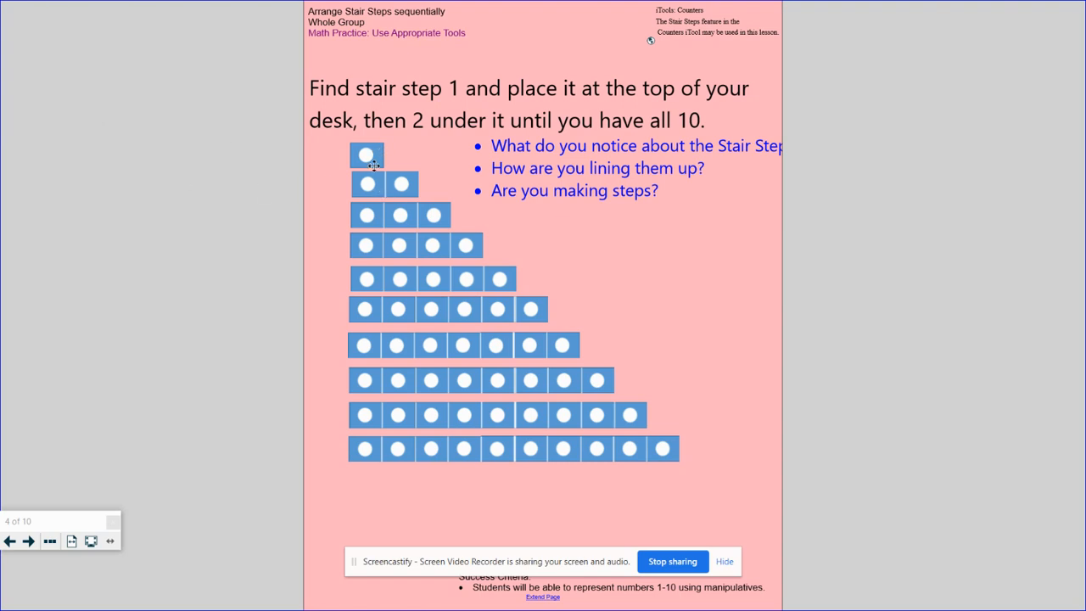
mouse_move(393, 186)
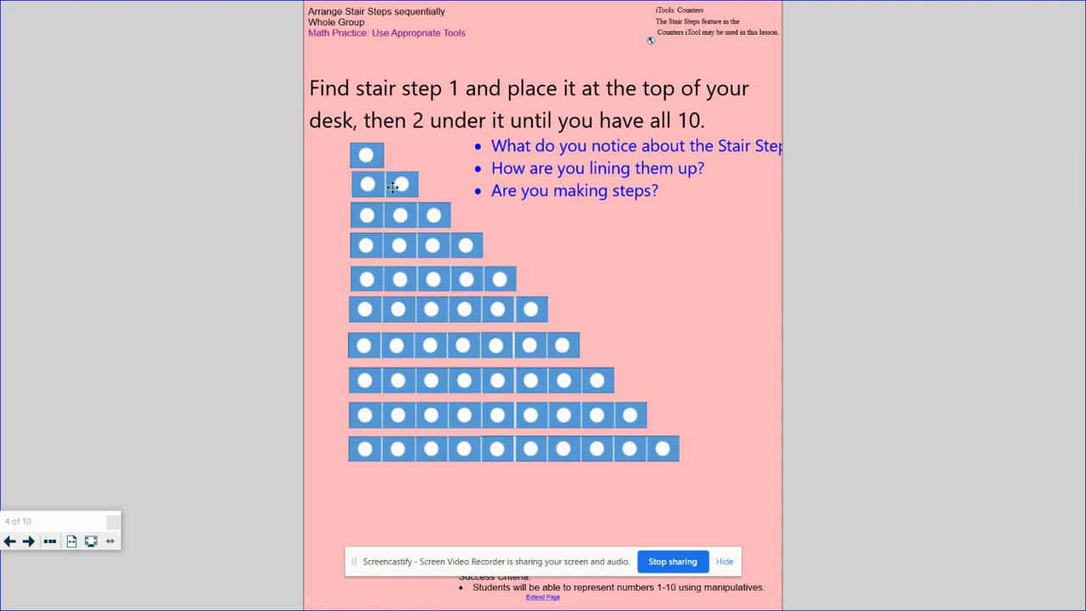
mouse_move(382, 189)
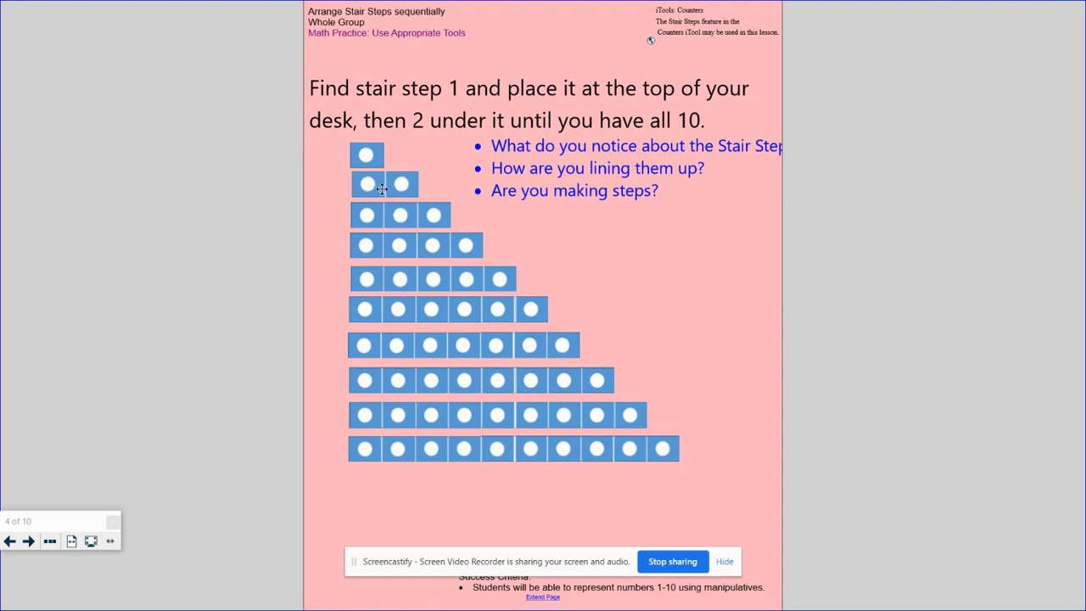
mouse_move(415, 212)
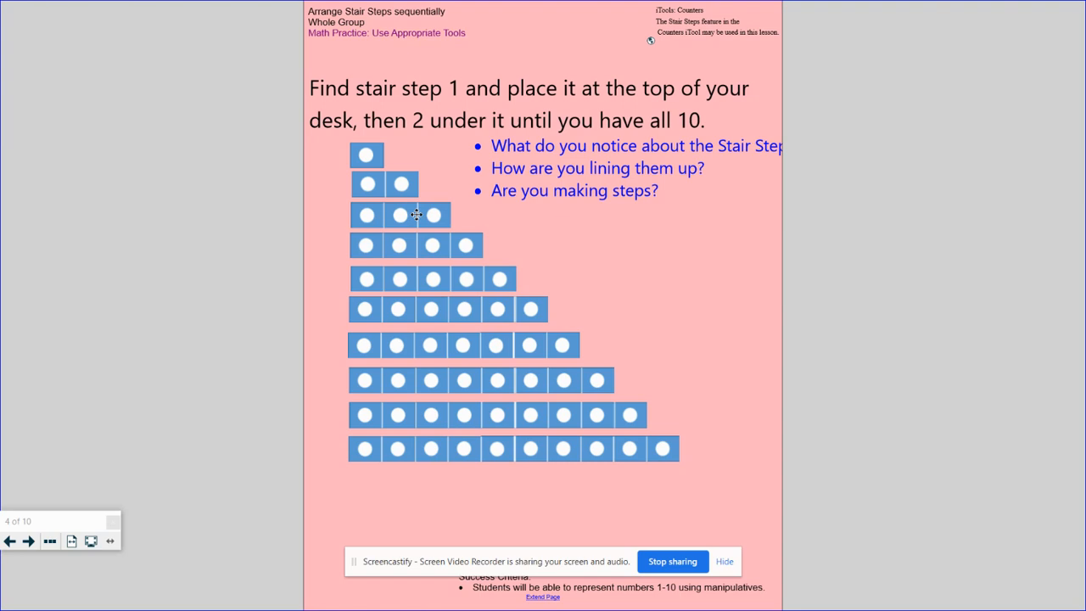
mouse_move(415, 245)
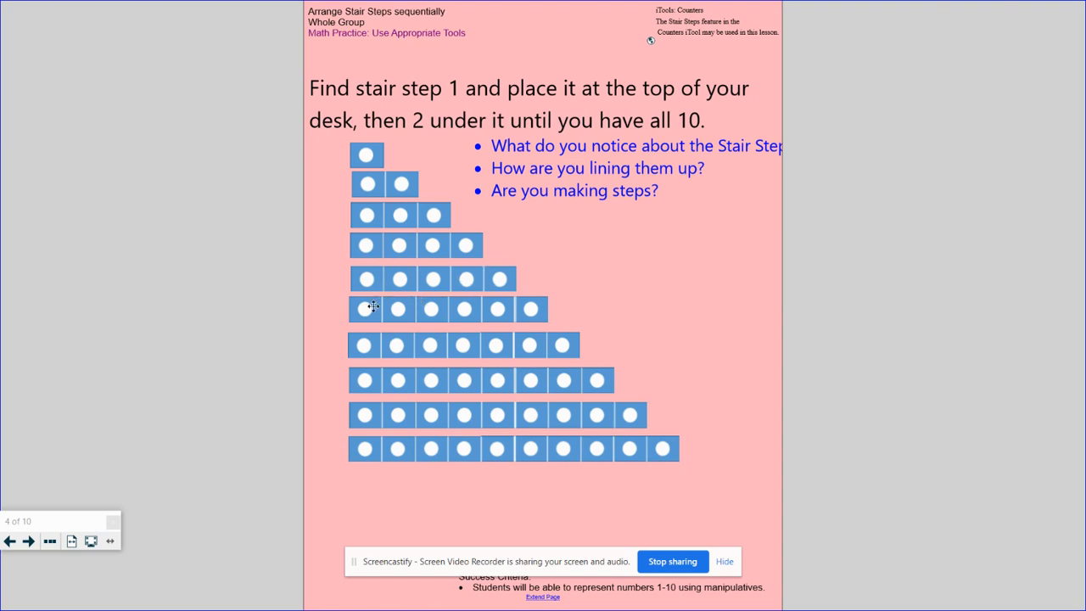
mouse_move(532, 310)
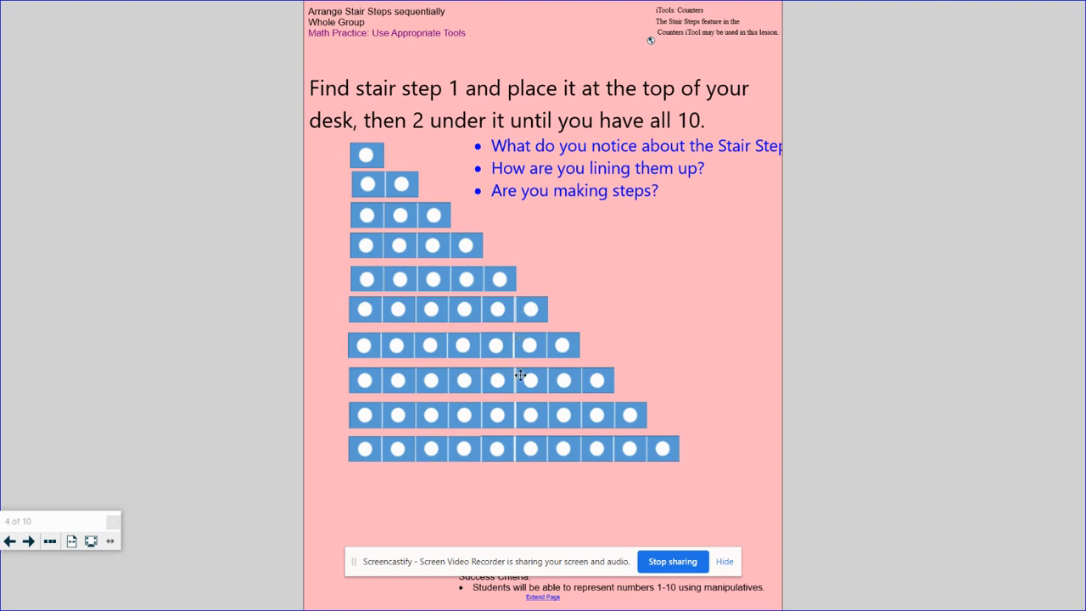
mouse_move(598, 417)
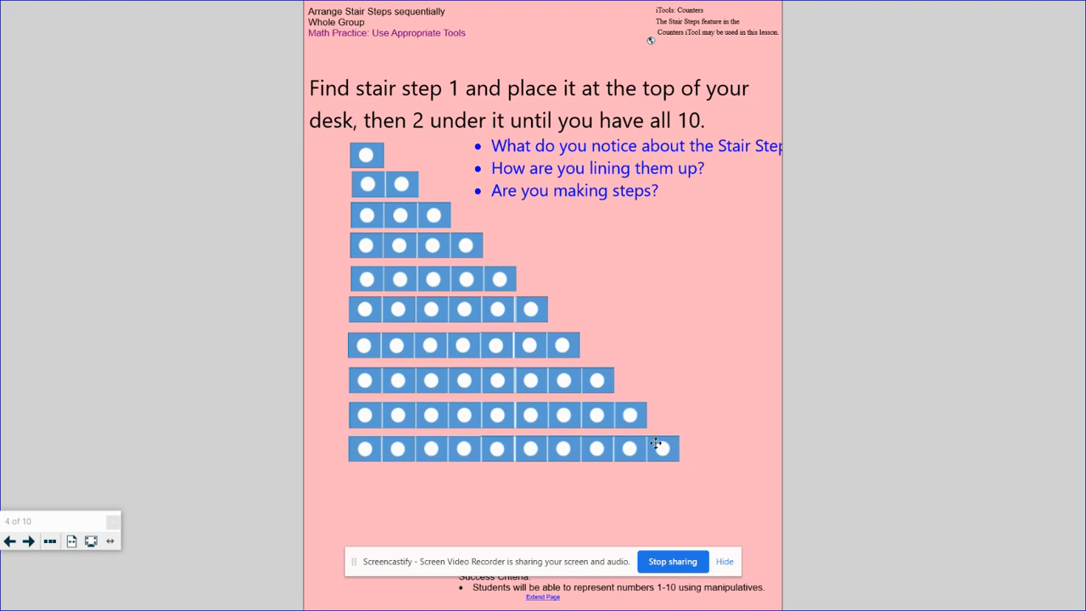
mouse_move(376, 448)
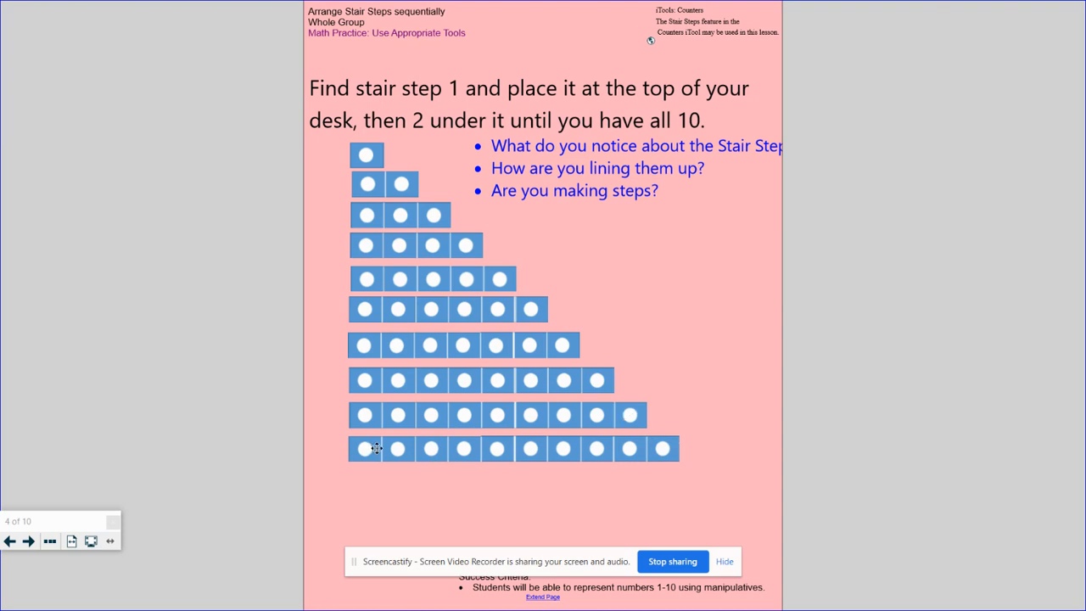
mouse_move(382, 174)
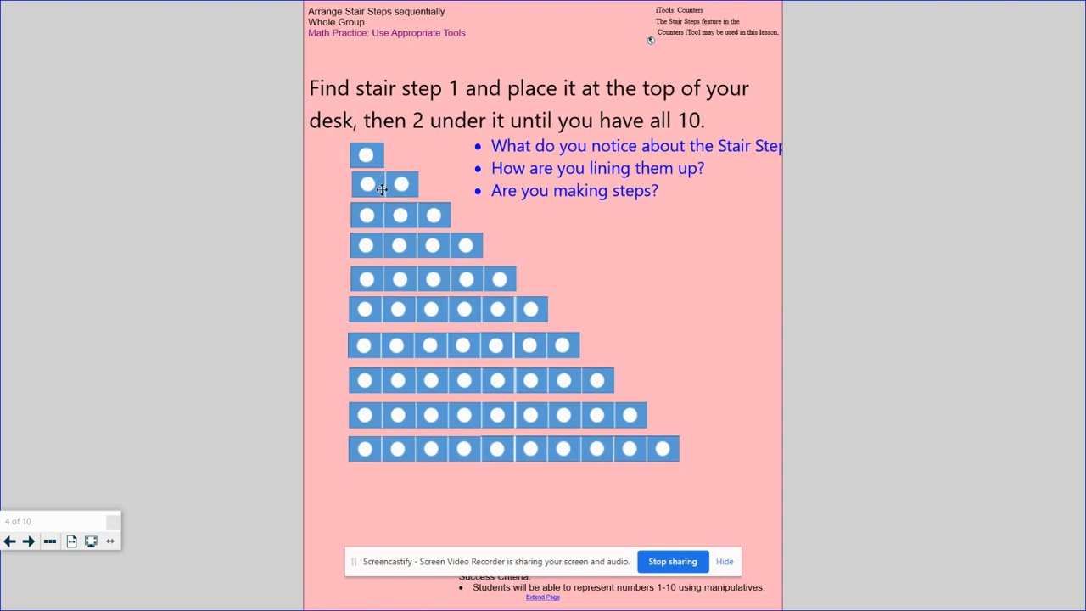
mouse_move(418, 310)
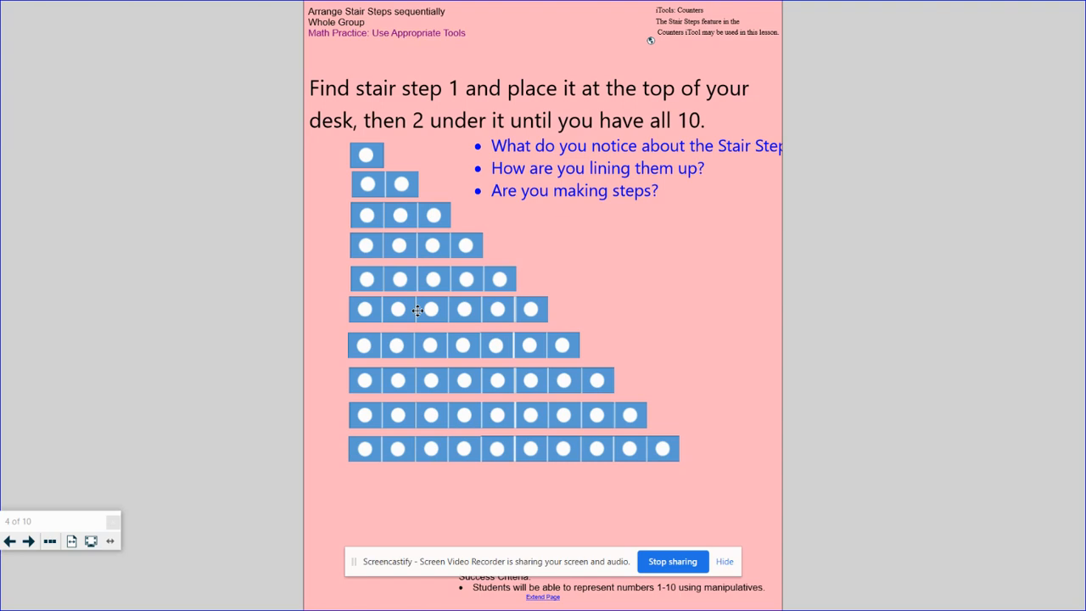
mouse_move(458, 414)
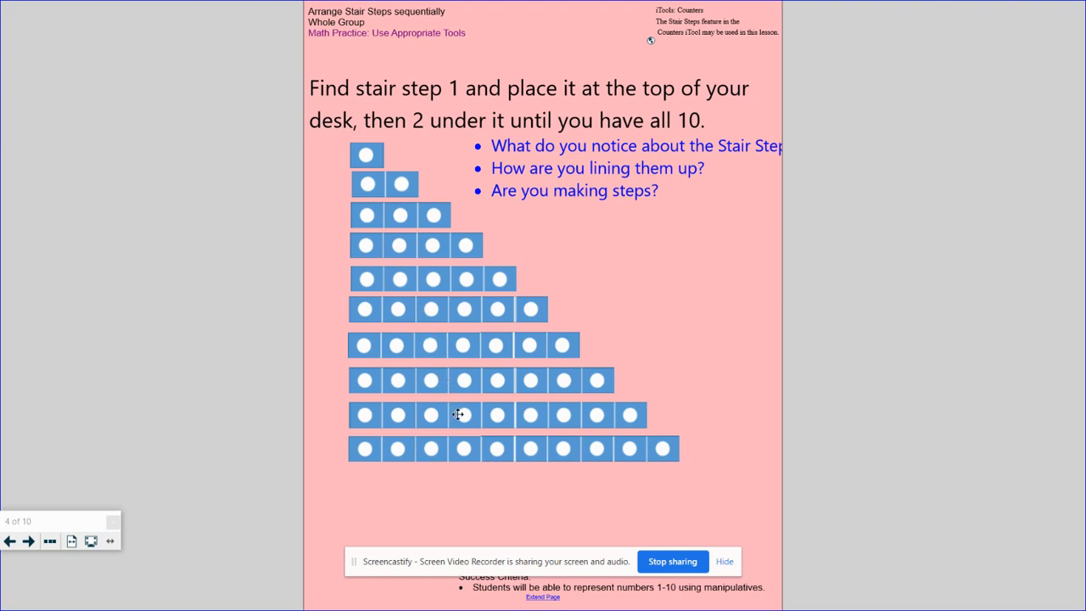
mouse_move(835, 301)
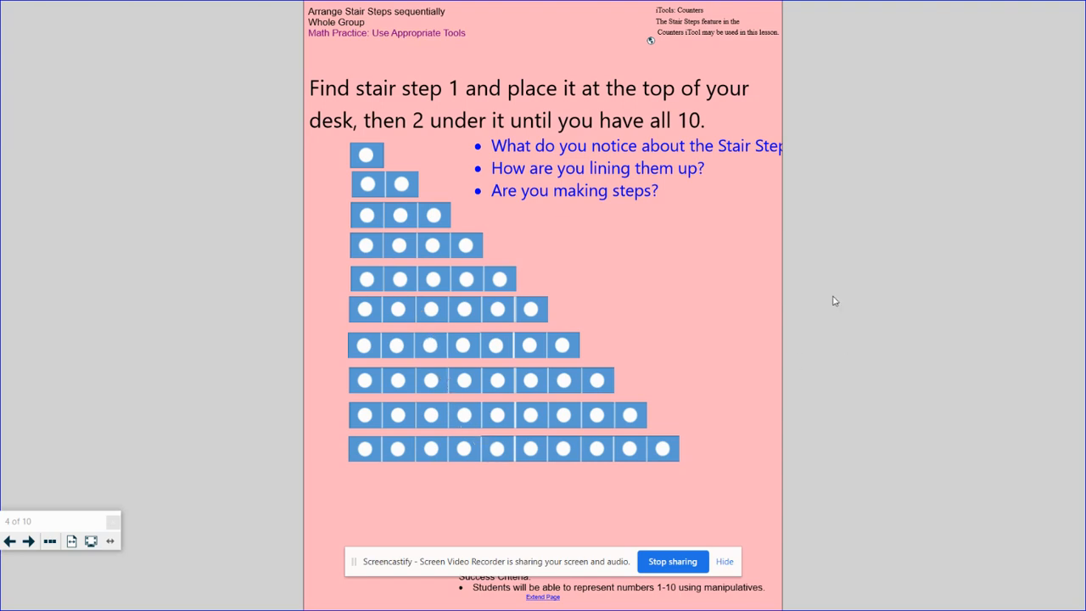
- Step through the 1-more and 1-less slides to slide 7, Use a 5-group and extra ones
left_click(28, 540)
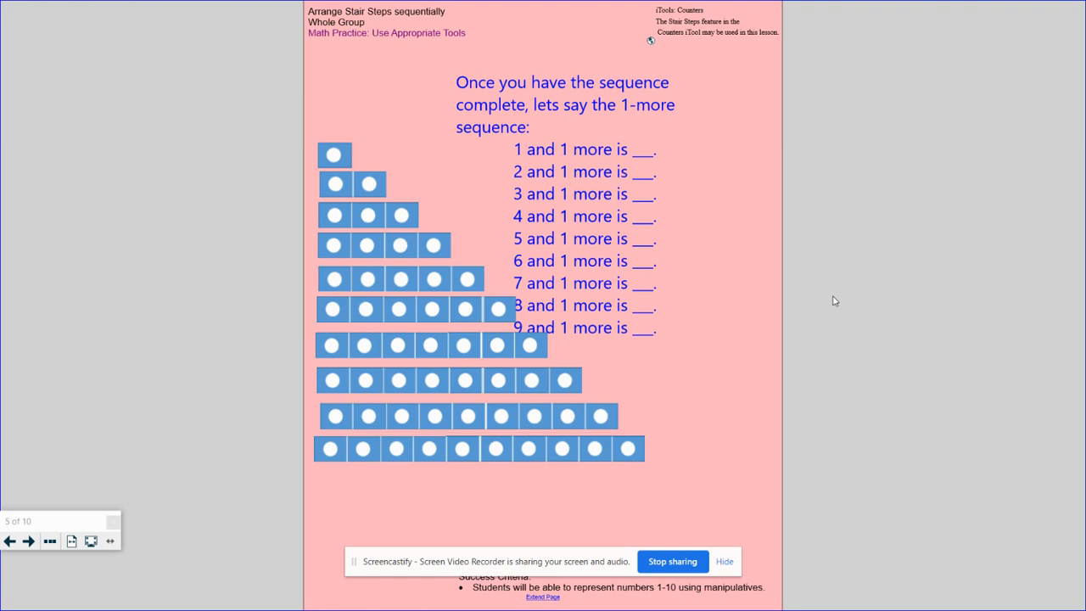
left_click(28, 542)
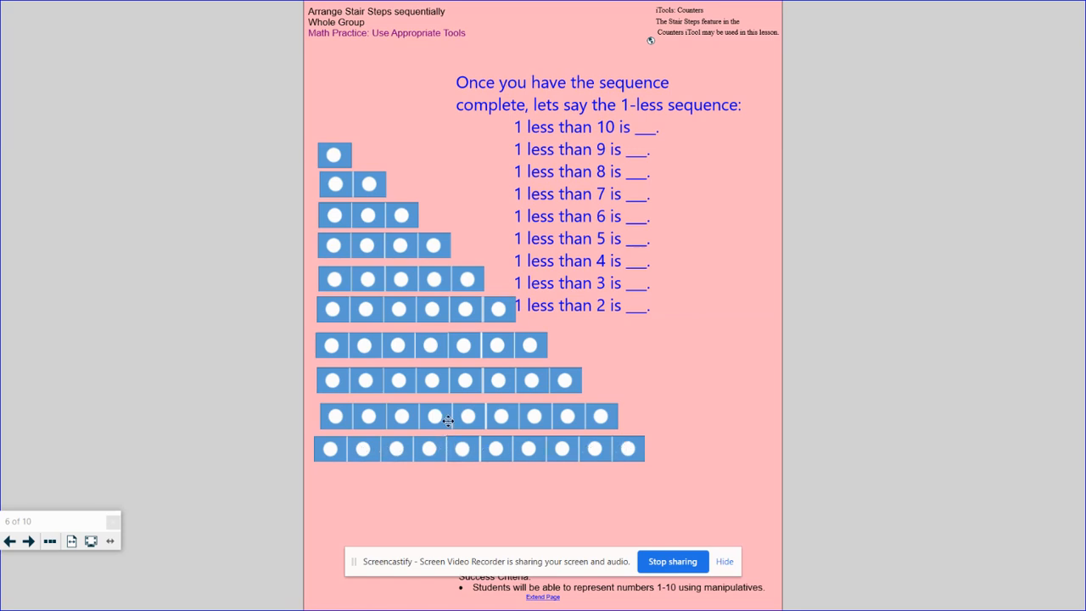
mouse_move(543, 416)
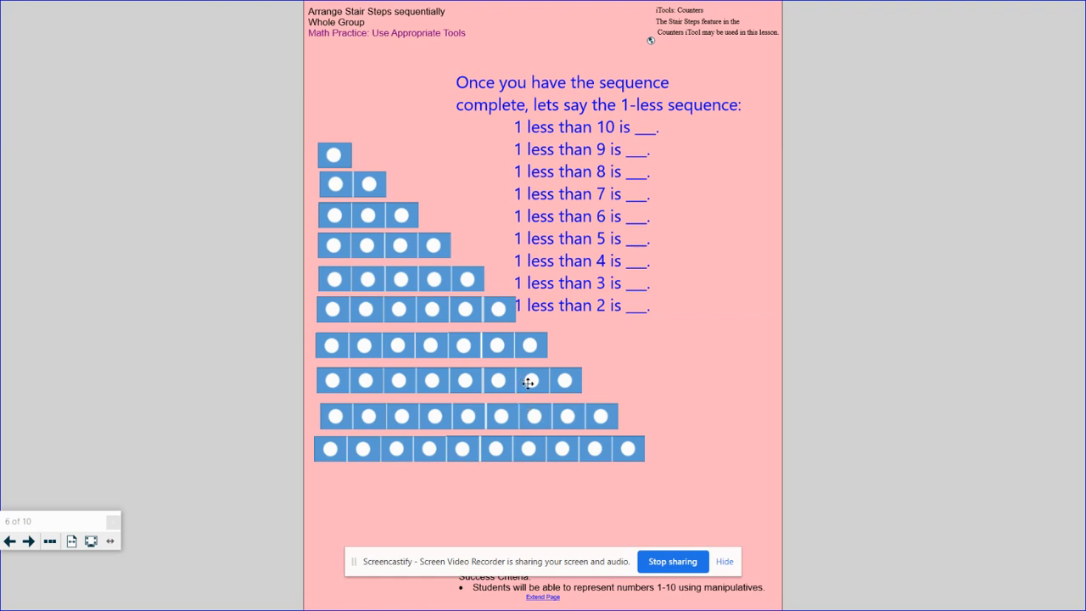
mouse_move(454, 370)
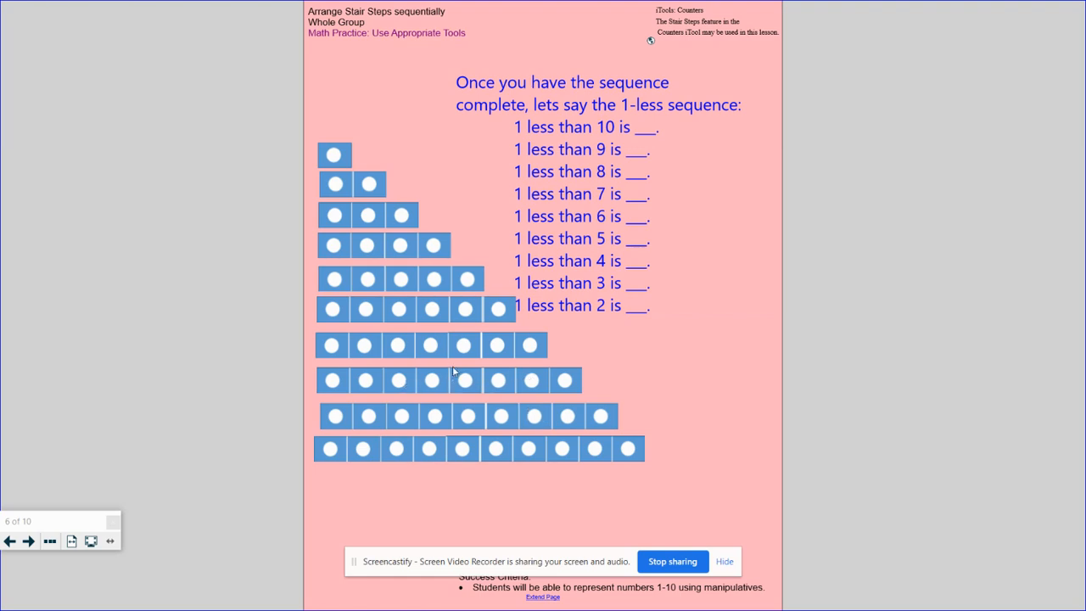
mouse_move(481, 348)
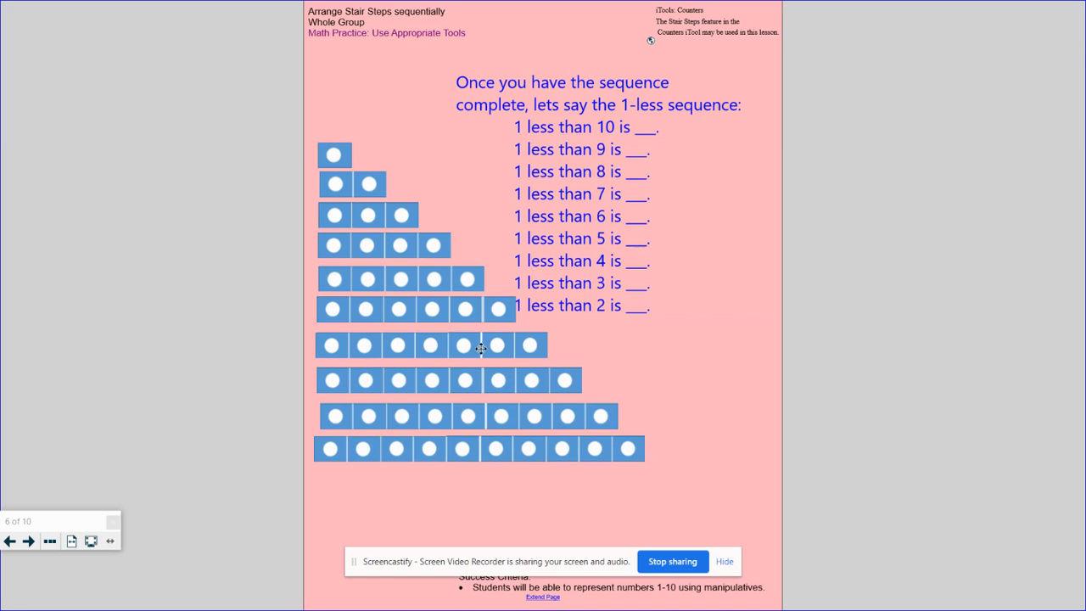
mouse_move(415, 346)
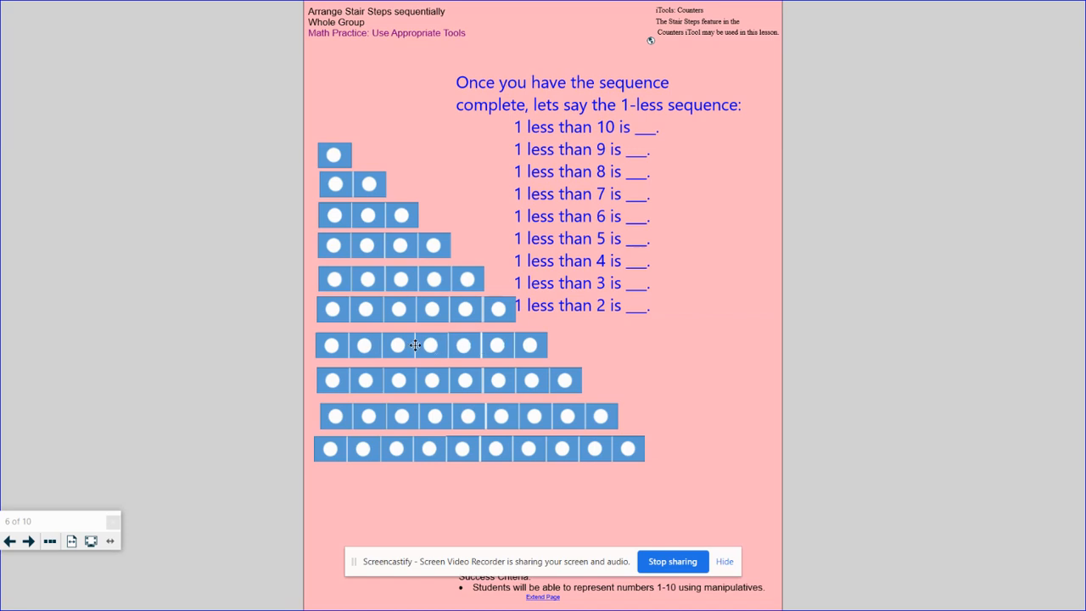
mouse_move(456, 314)
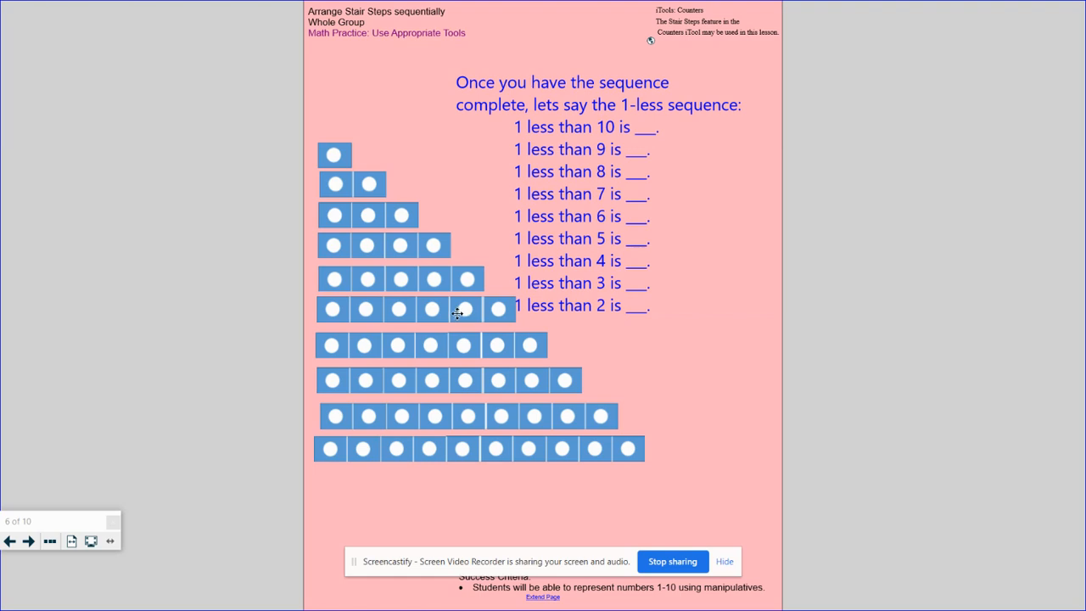
mouse_move(441, 296)
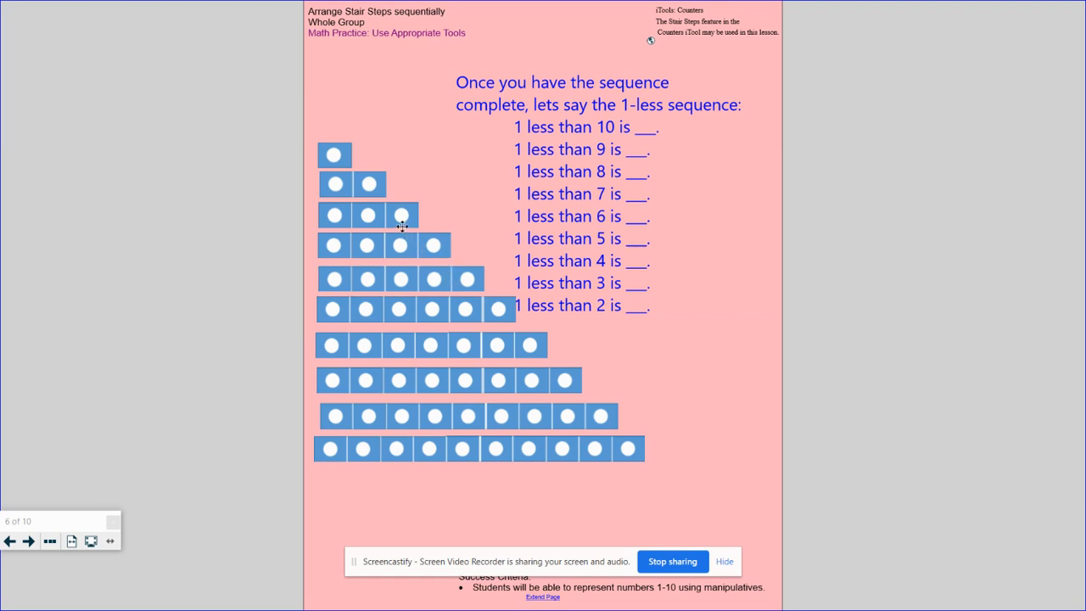
mouse_move(374, 204)
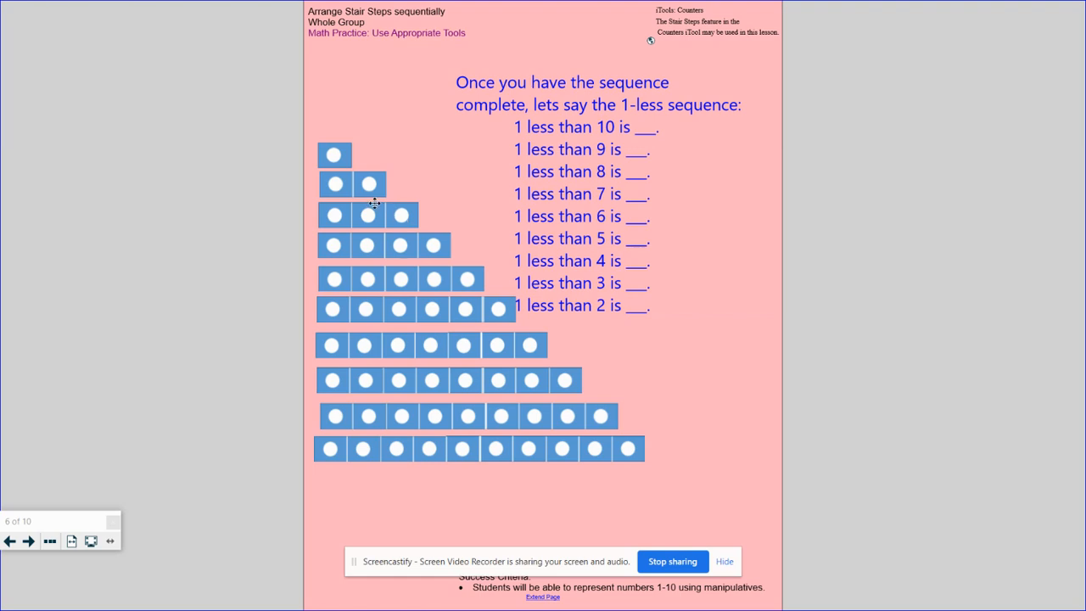
mouse_move(370, 202)
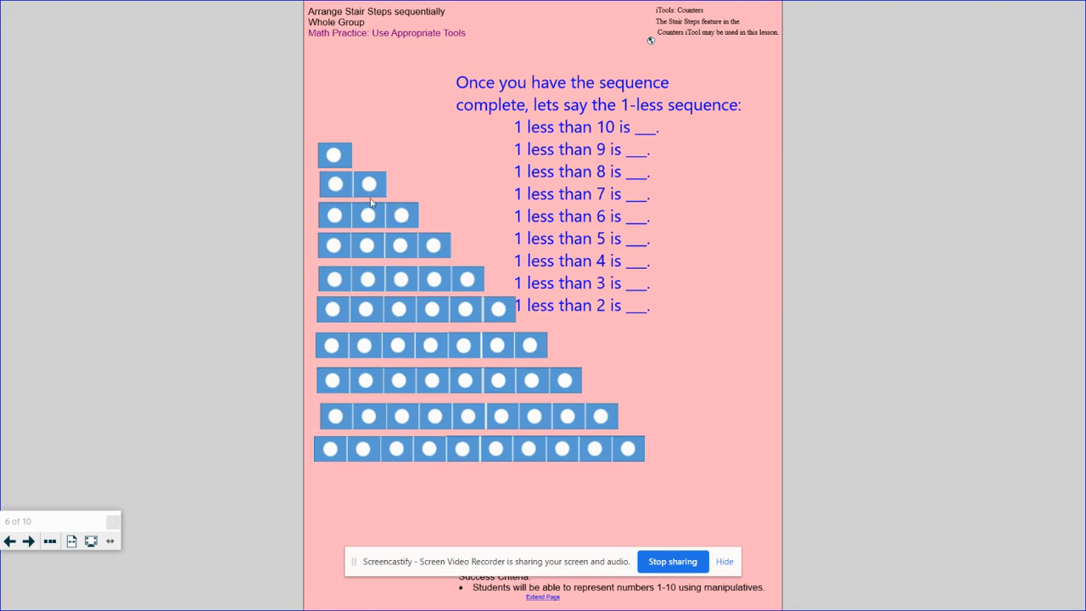
mouse_move(335, 156)
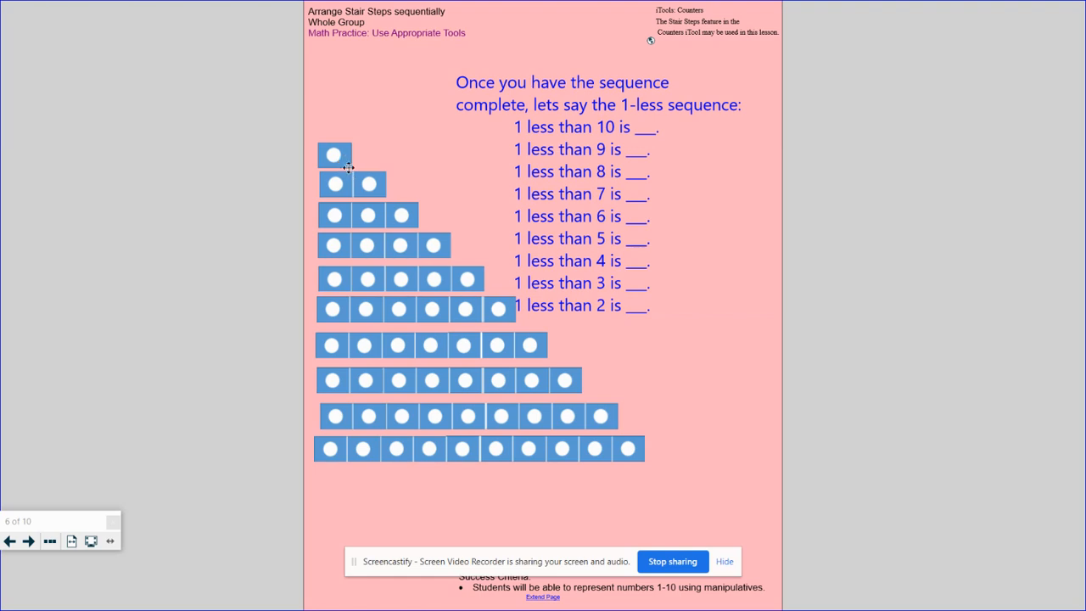
mouse_move(298, 119)
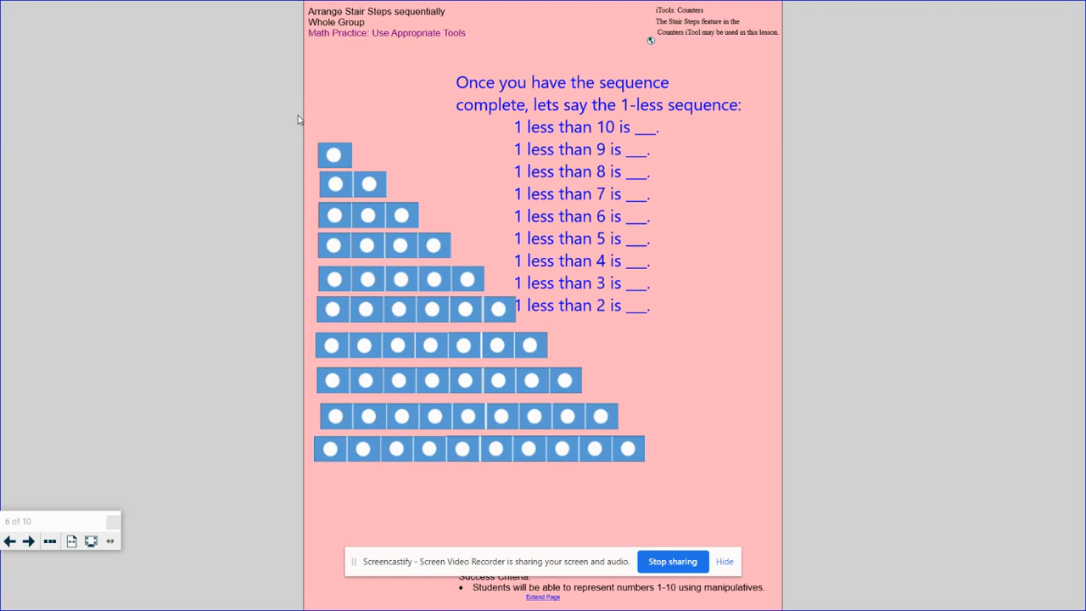
mouse_move(374, 275)
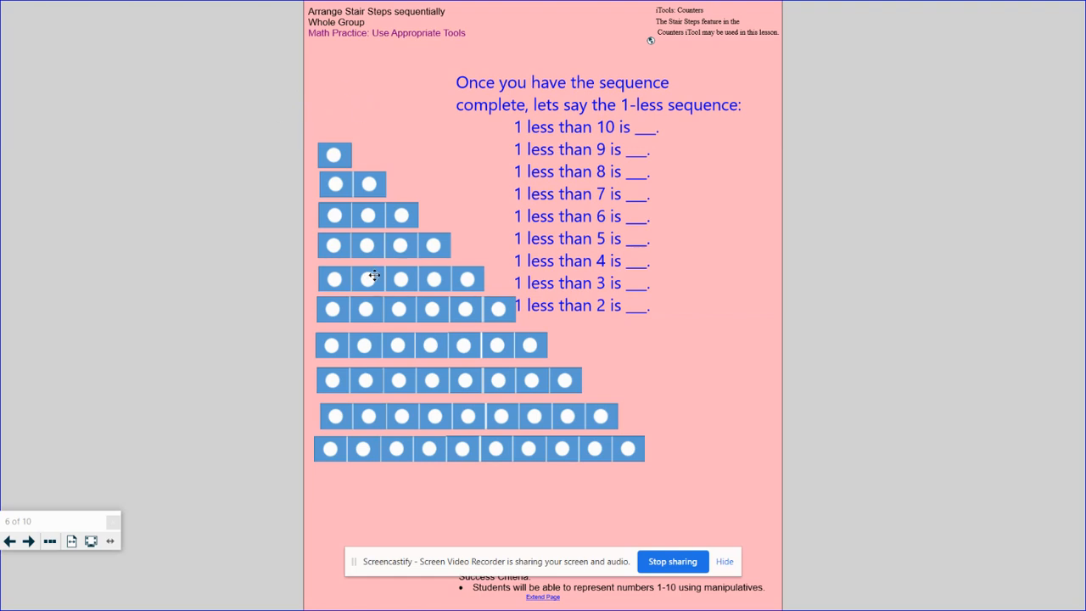
mouse_move(434, 183)
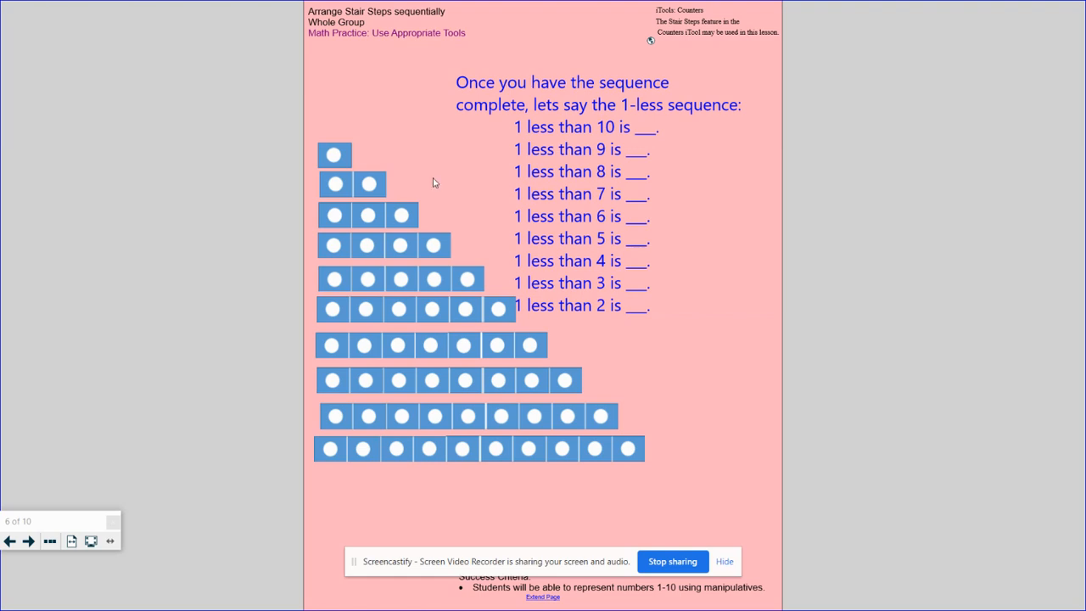
mouse_move(426, 146)
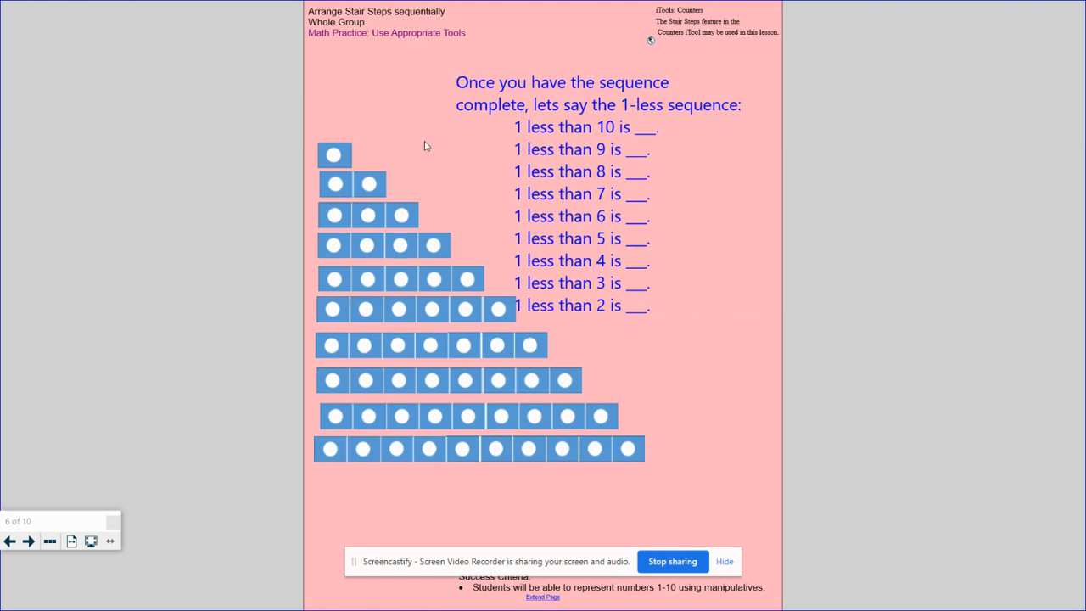
mouse_move(345, 103)
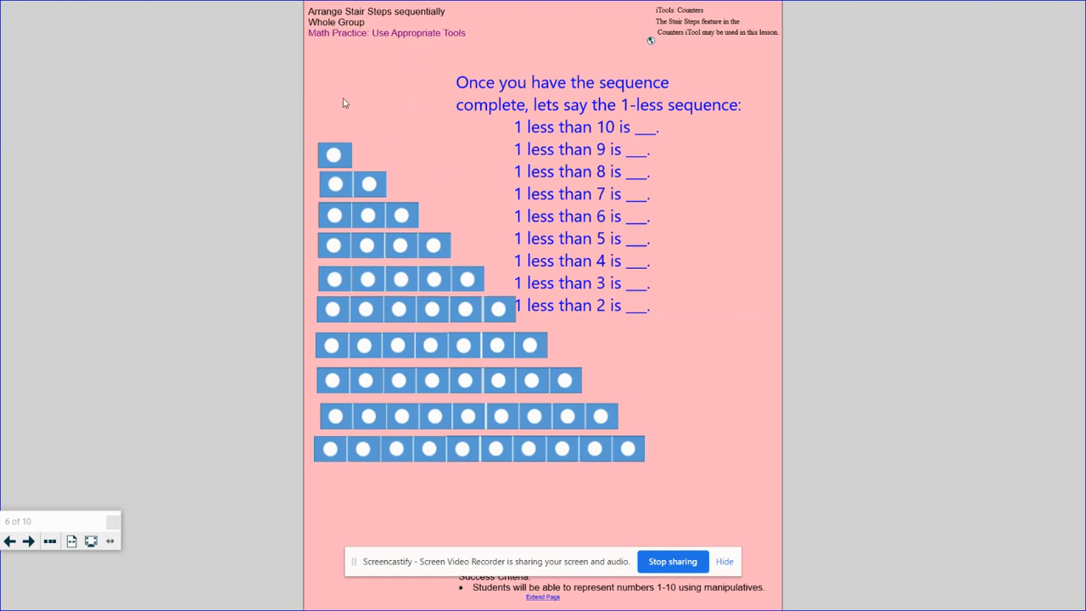
mouse_move(204, 67)
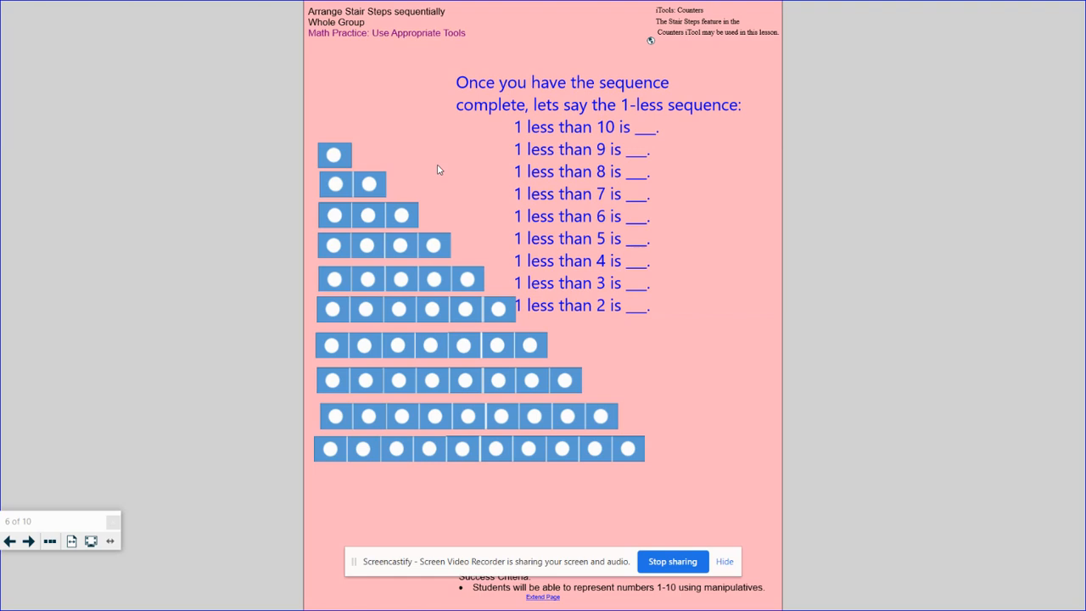
left_click(28, 541)
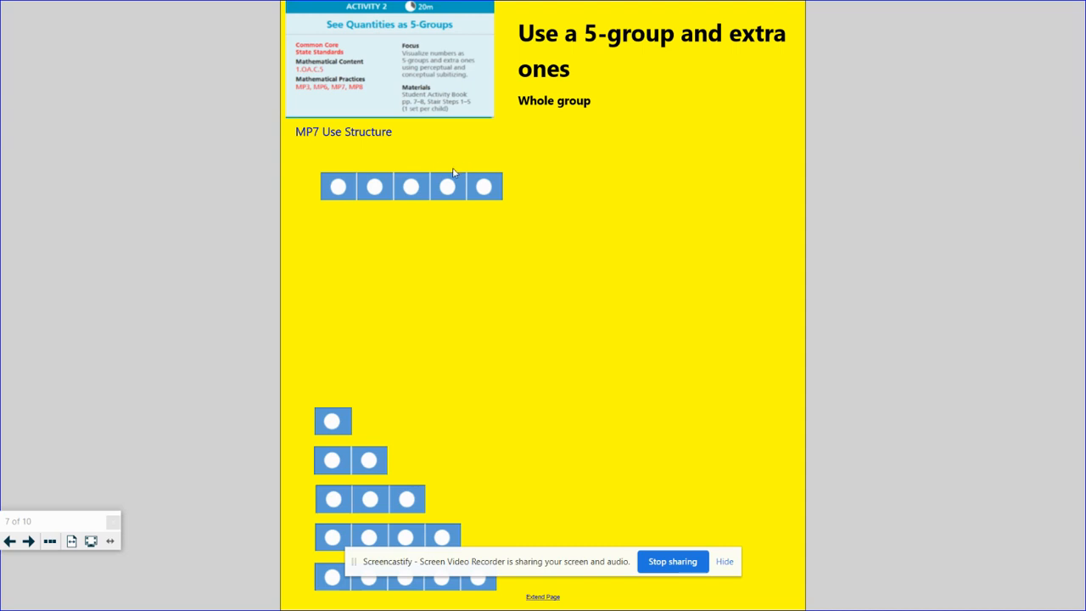
mouse_move(444, 189)
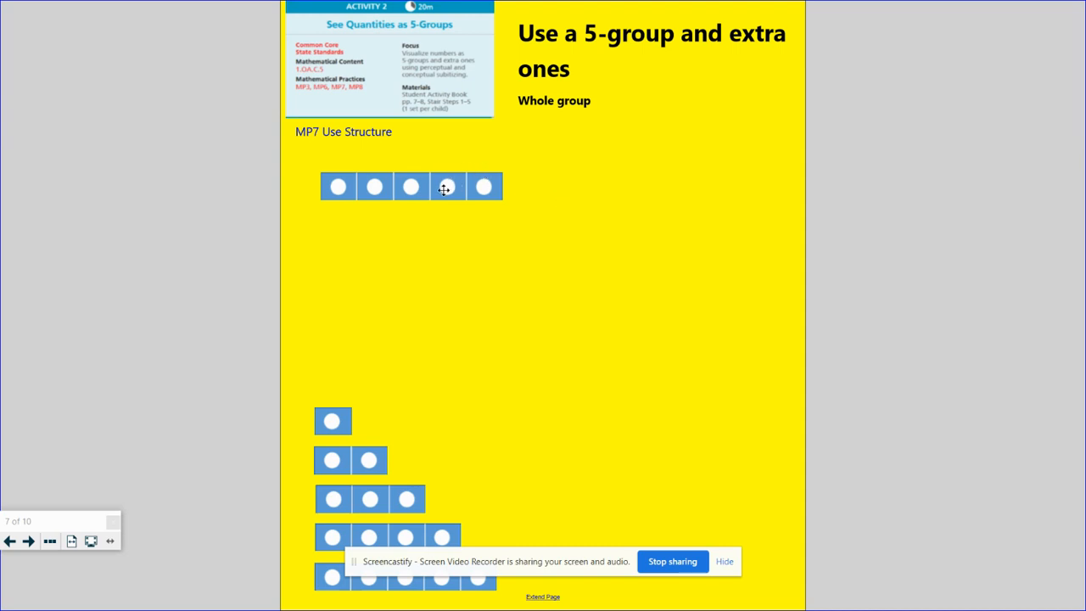
- Line up one extra counter beneath the five-counter train, then switch to the document camera
left_click_drag(445, 186, 484, 187)
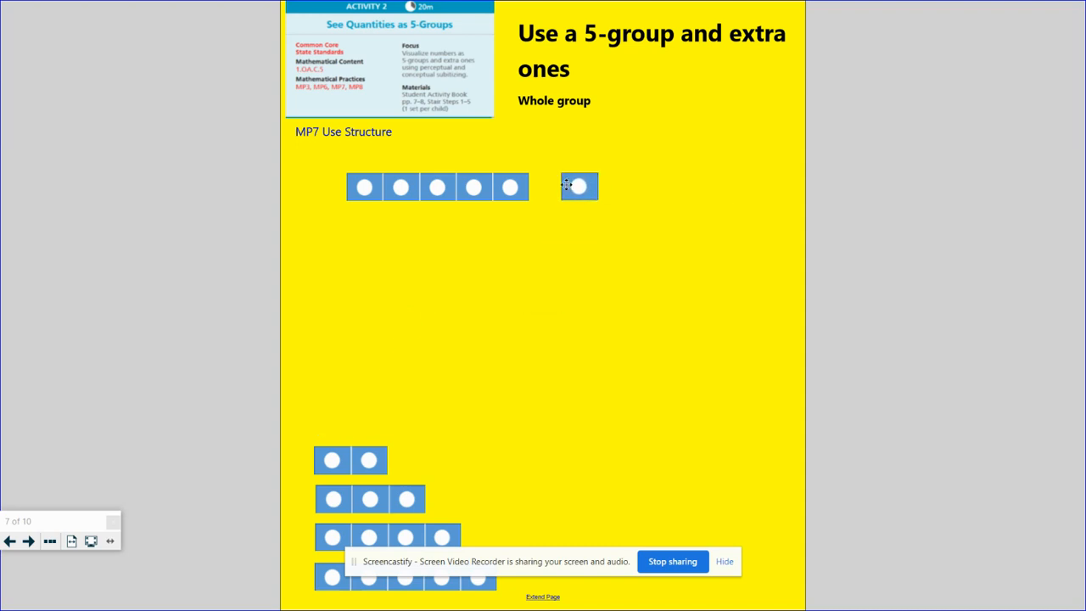
left_click_drag(579, 186, 545, 186)
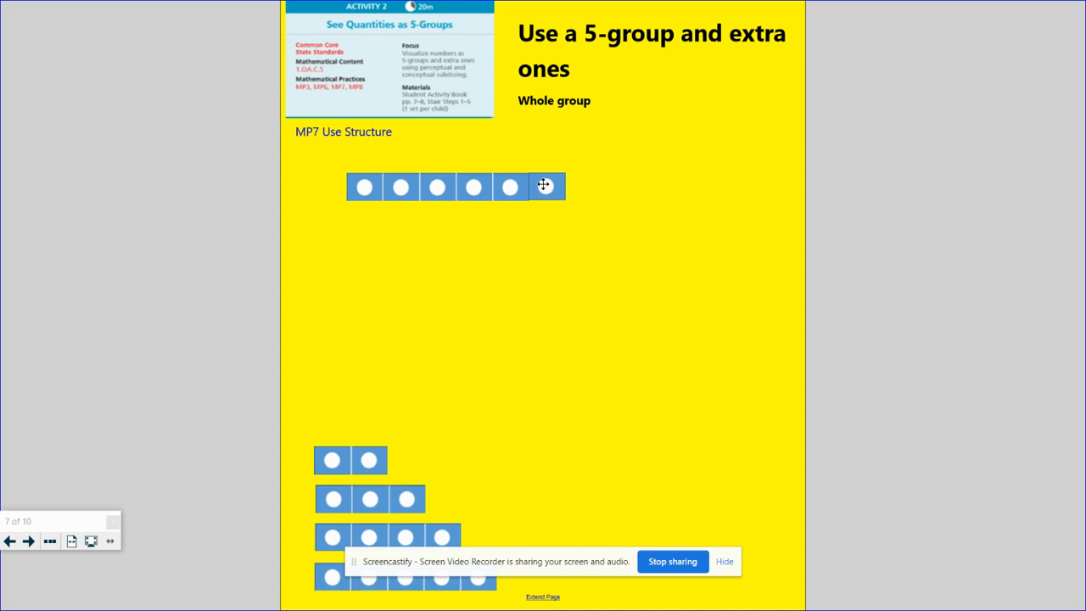
left_click_drag(546, 186, 547, 166)
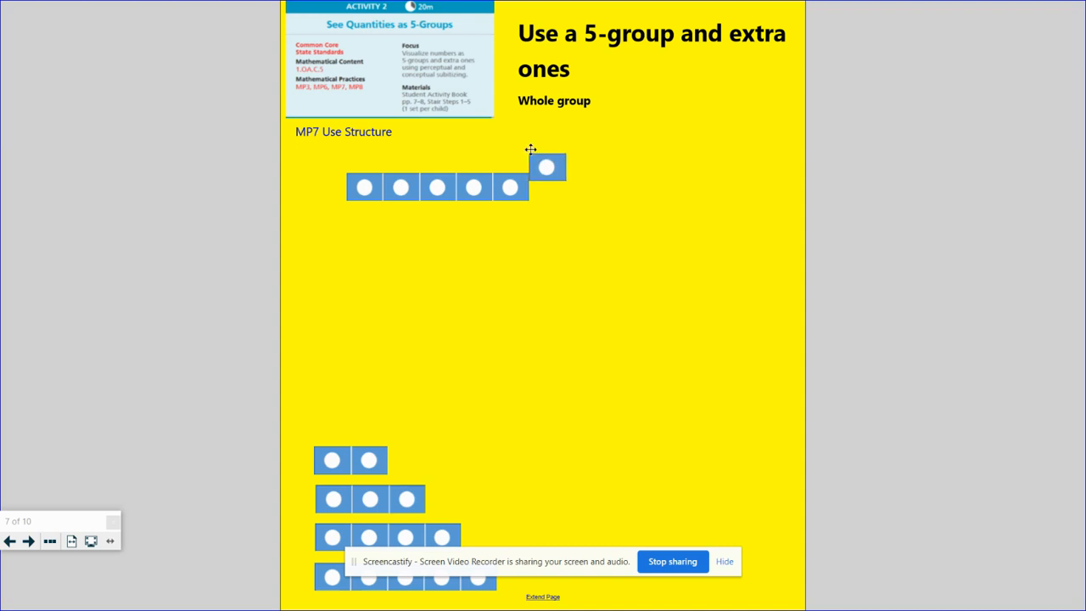
left_click_drag(547, 167, 337, 219)
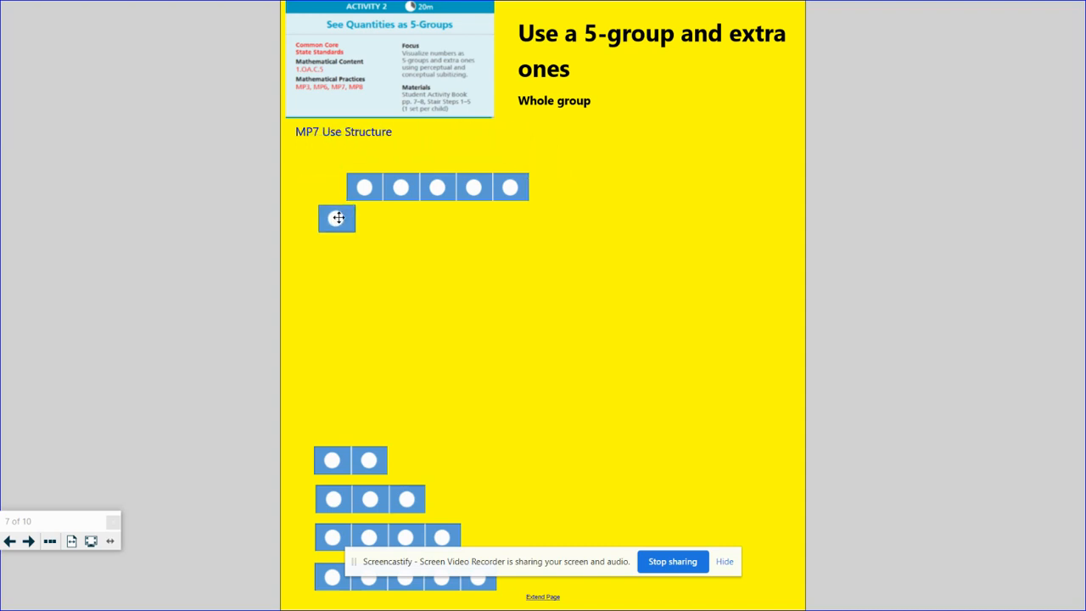
left_click_drag(337, 218, 362, 218)
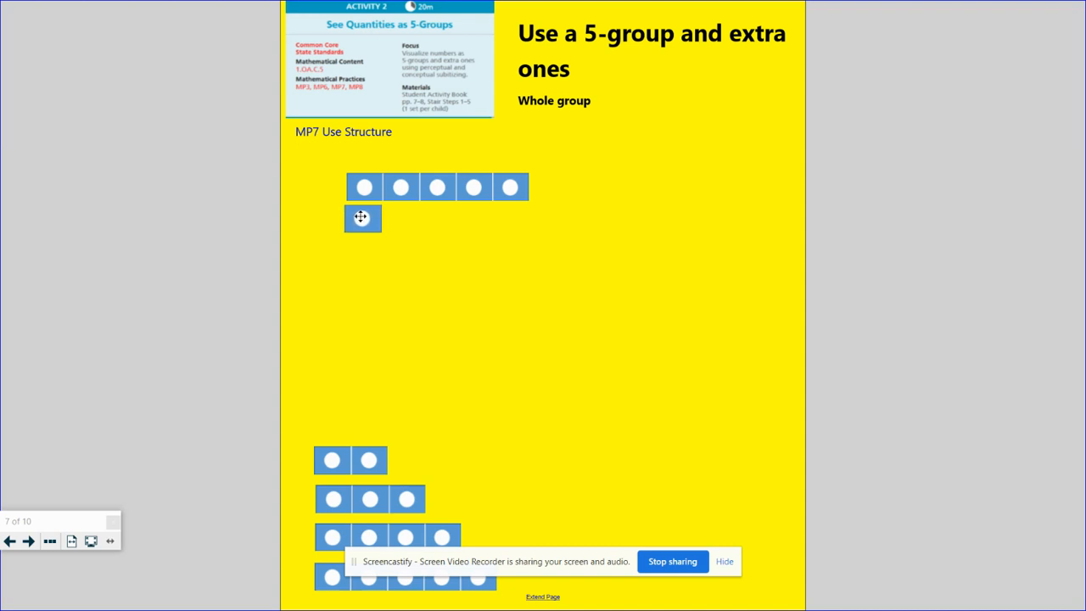
mouse_move(651, 244)
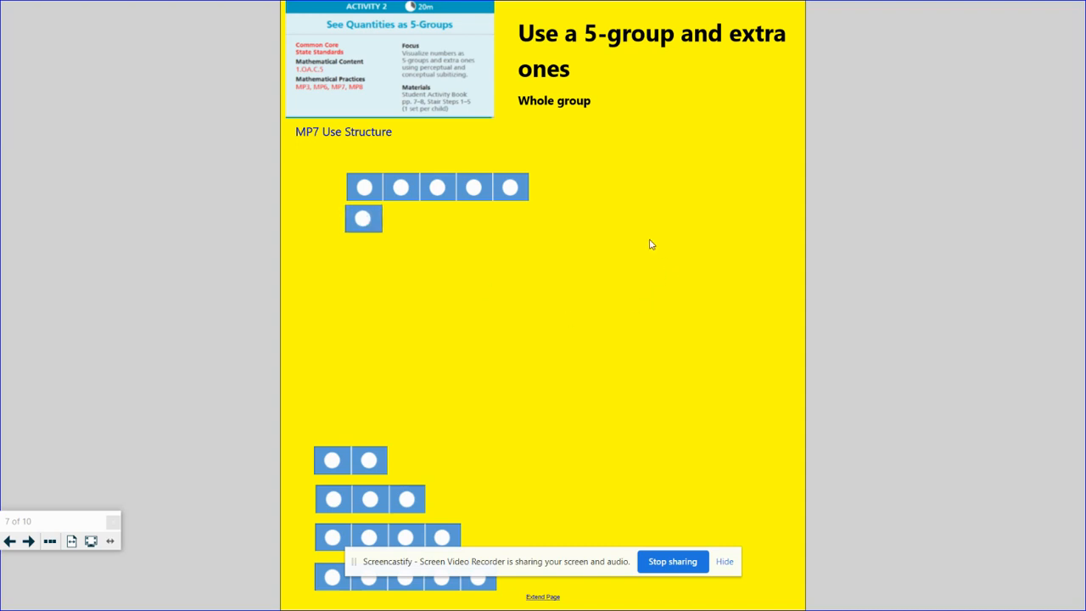
mouse_move(609, 225)
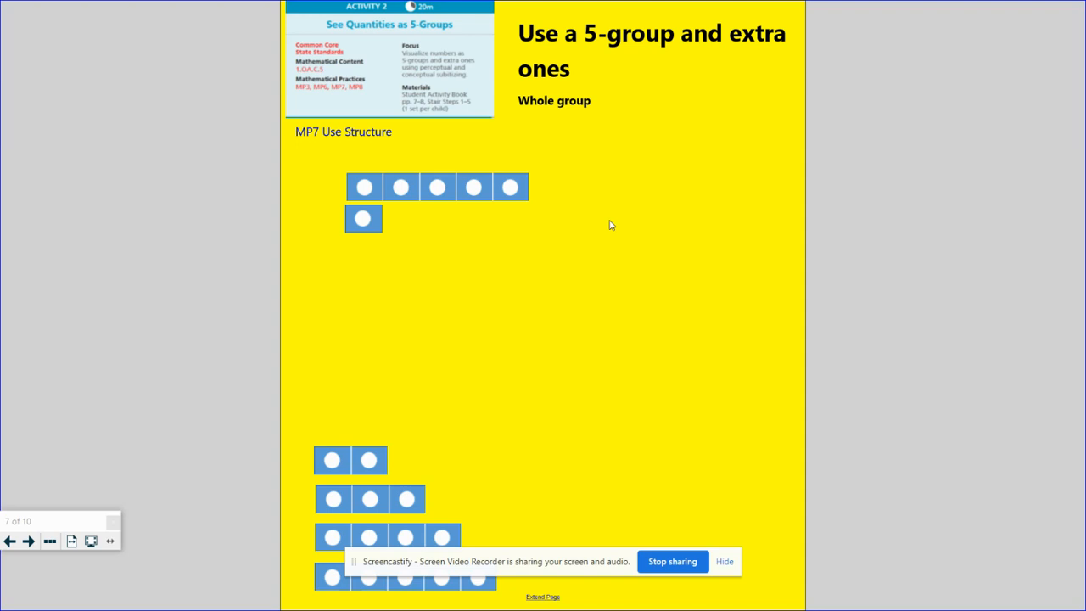
mouse_move(396, 229)
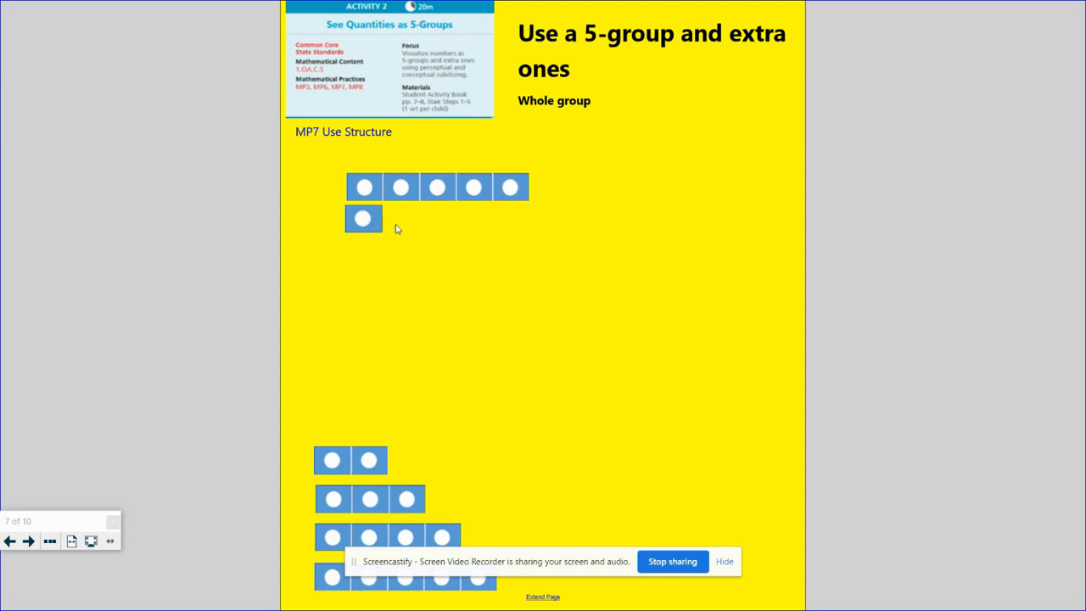
mouse_move(742, 289)
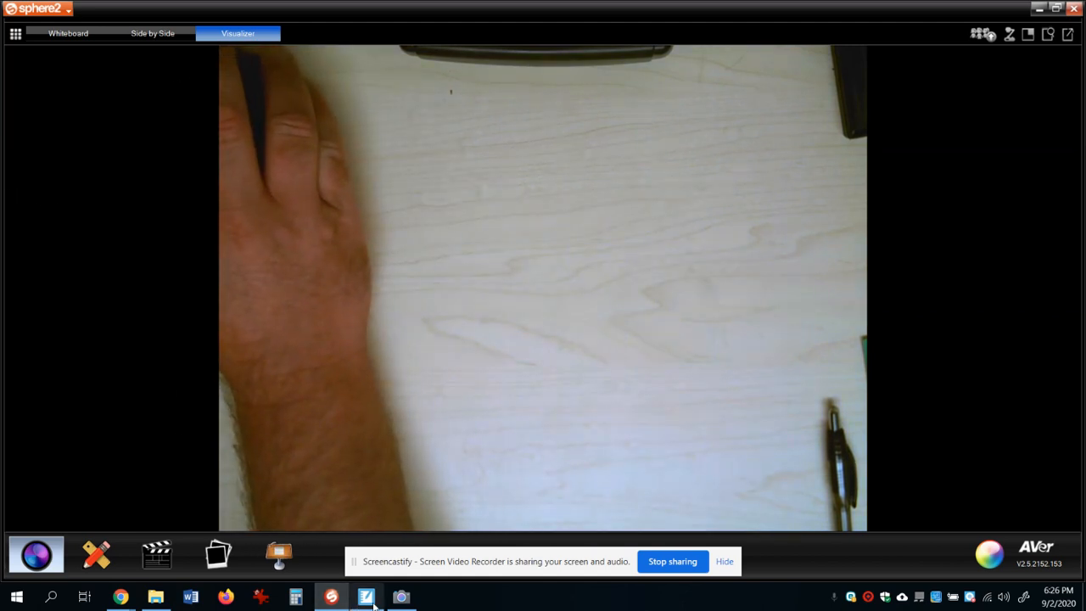
left_click(366, 596)
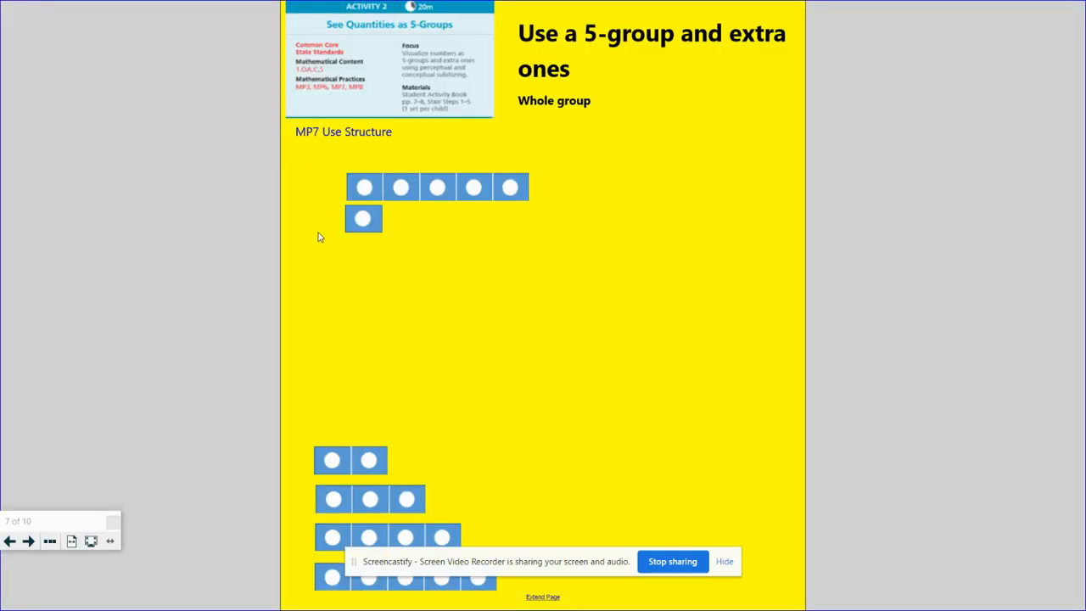
- Swap the 1-step for the 2-step under the 5-group and underline the sketched circles
left_click_drag(363, 218, 327, 418)
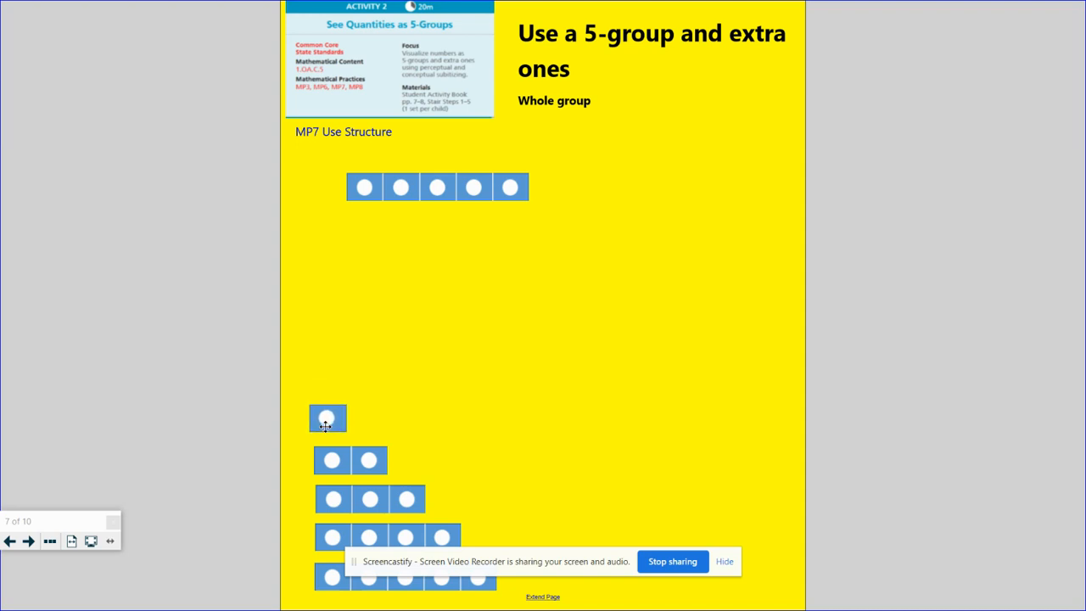
left_click_drag(349, 460, 371, 291)
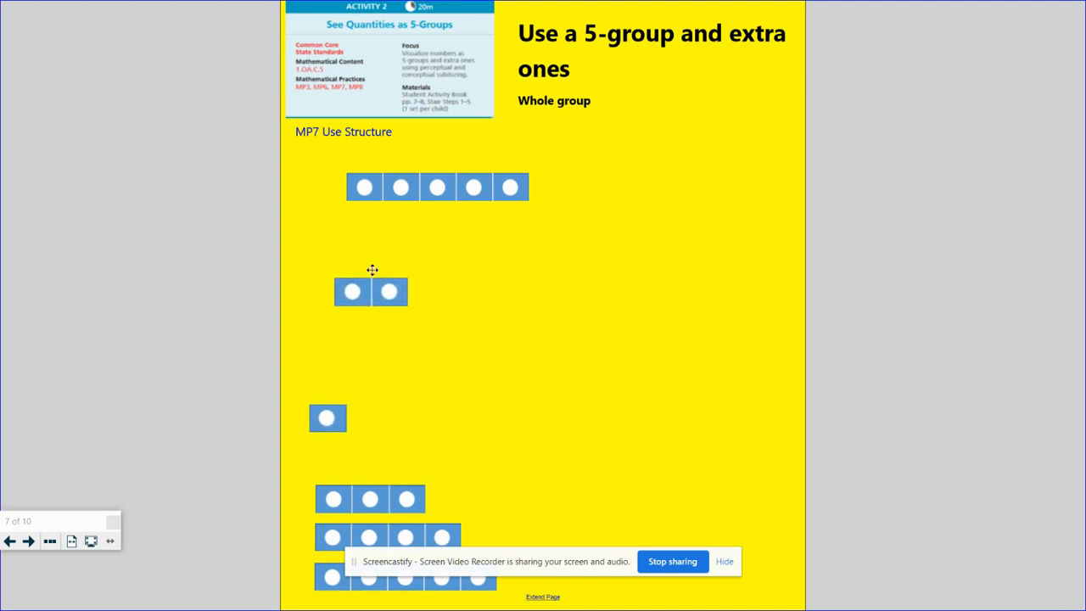
left_click_drag(371, 292, 386, 222)
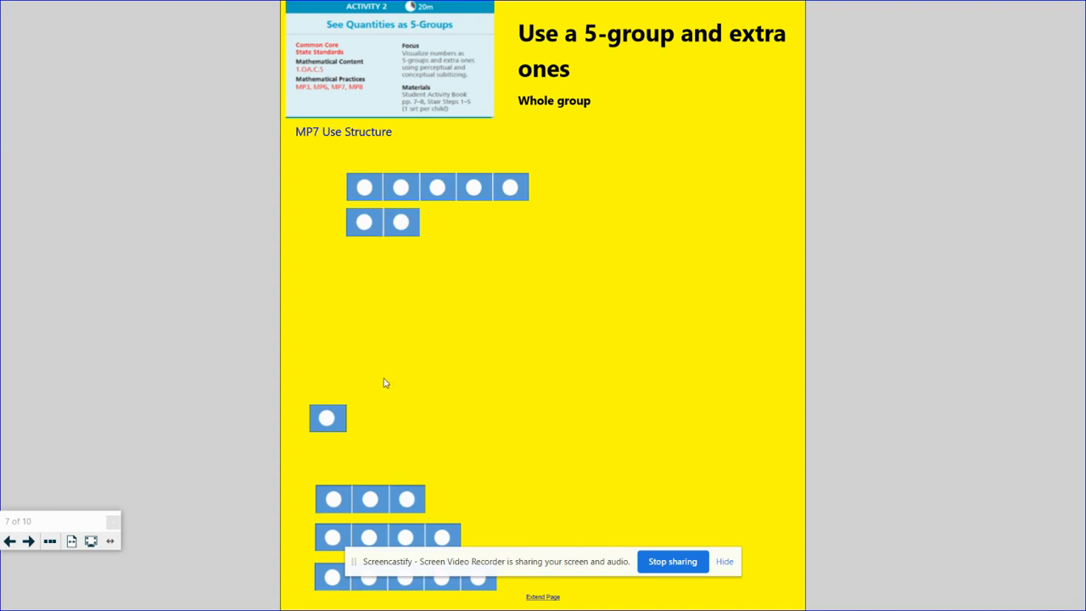
mouse_move(640, 276)
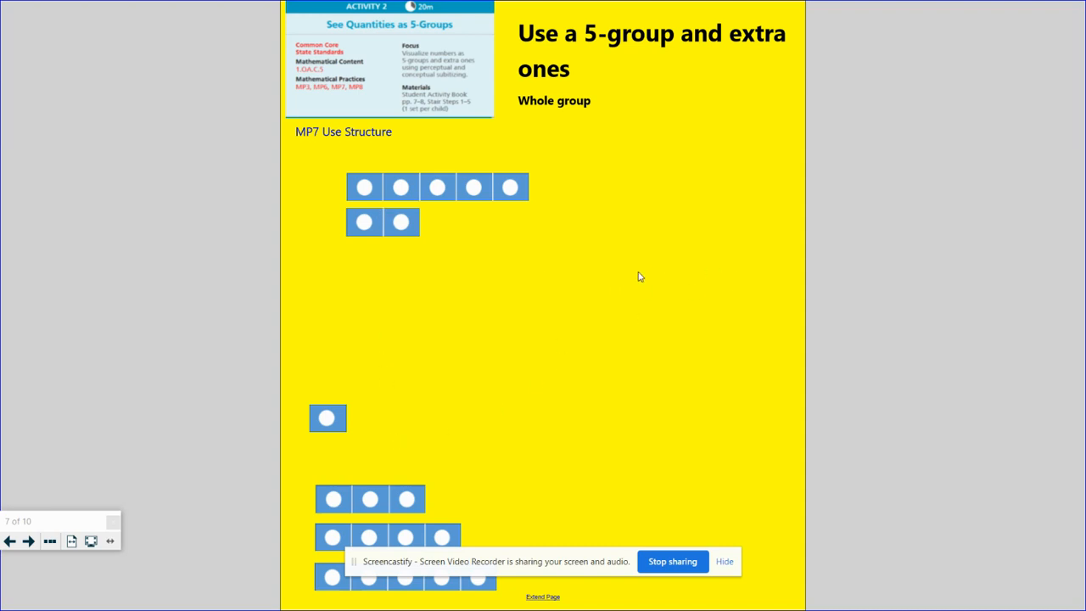
mouse_move(703, 221)
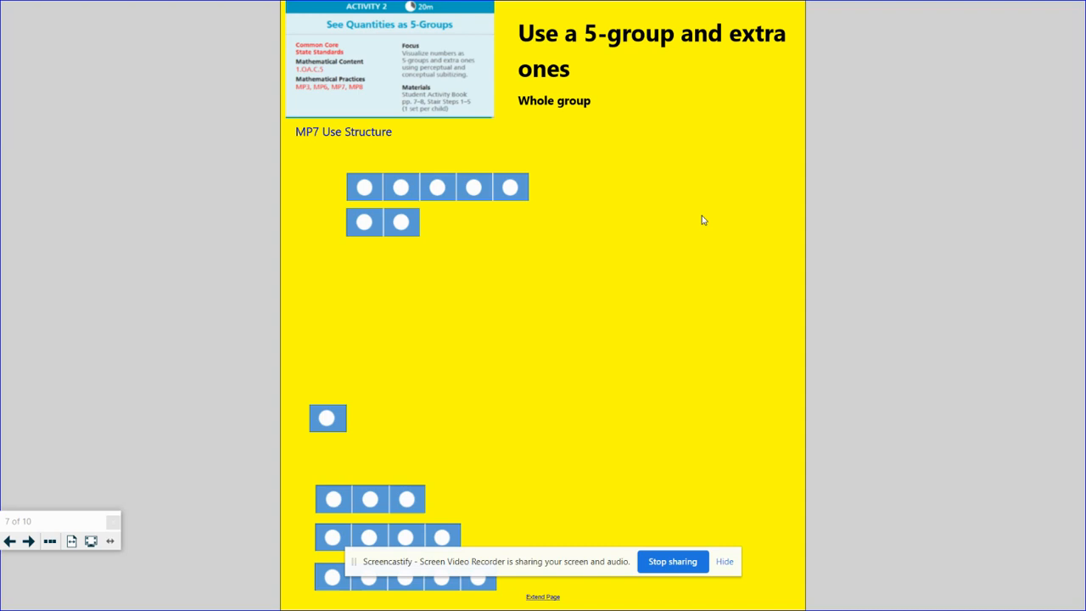
mouse_move(613, 209)
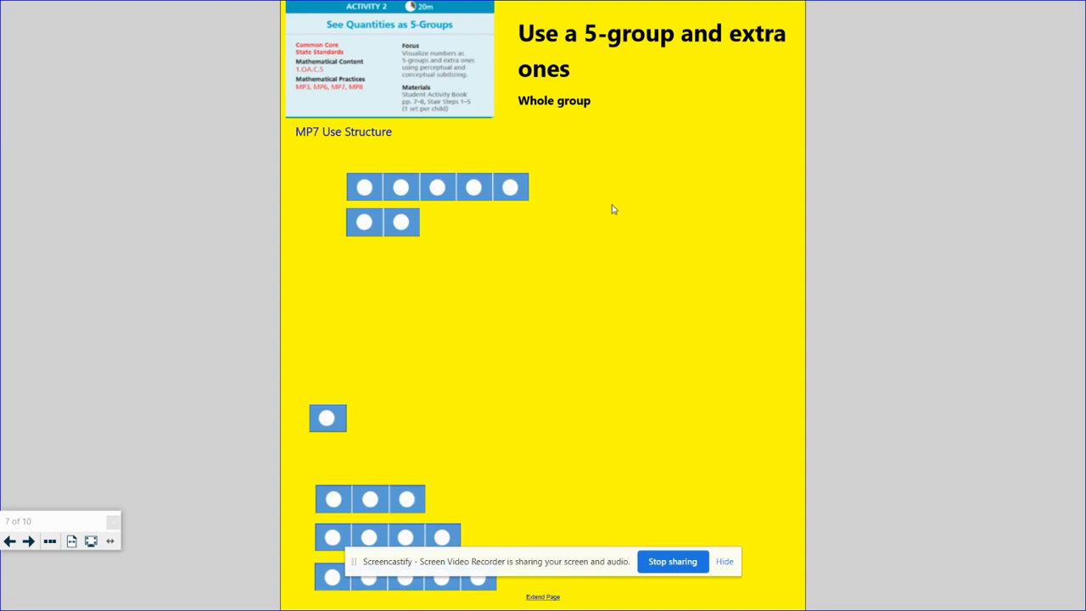
mouse_move(617, 303)
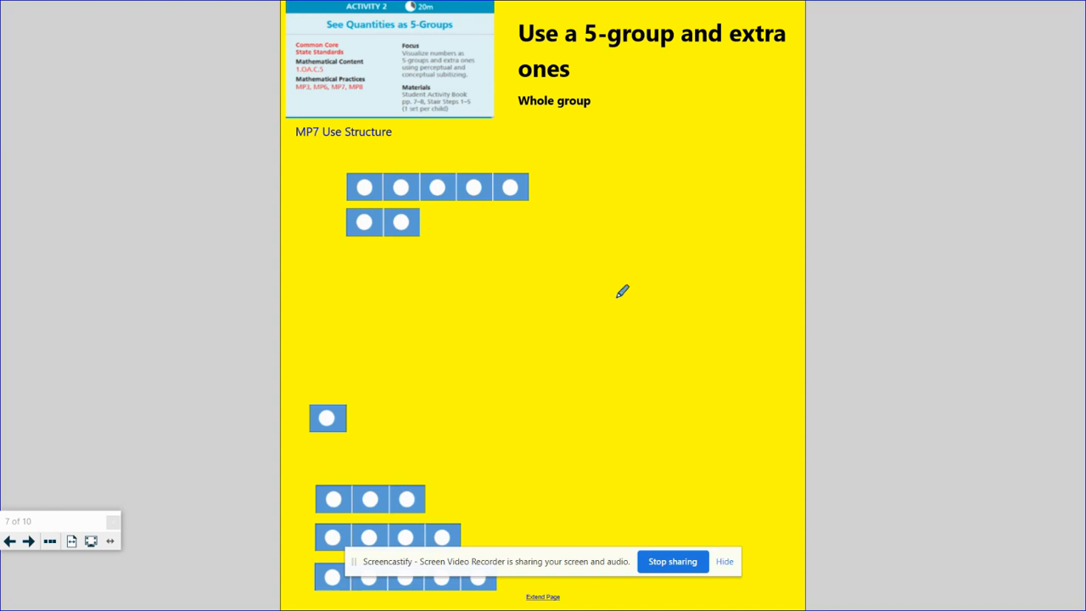
mouse_move(401, 222)
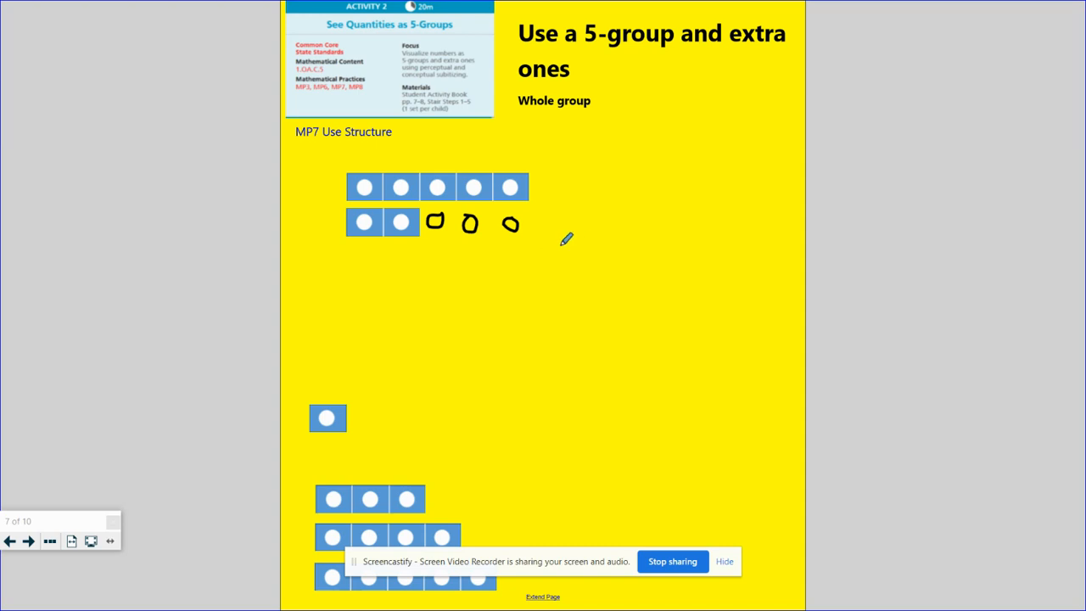
left_click_drag(429, 245, 475, 242)
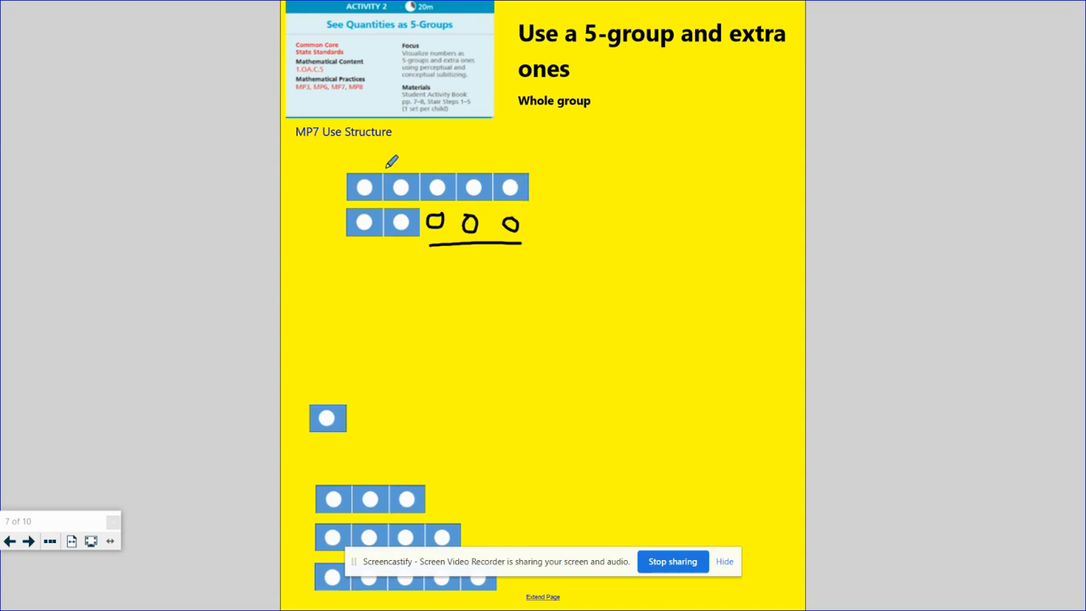
mouse_move(614, 272)
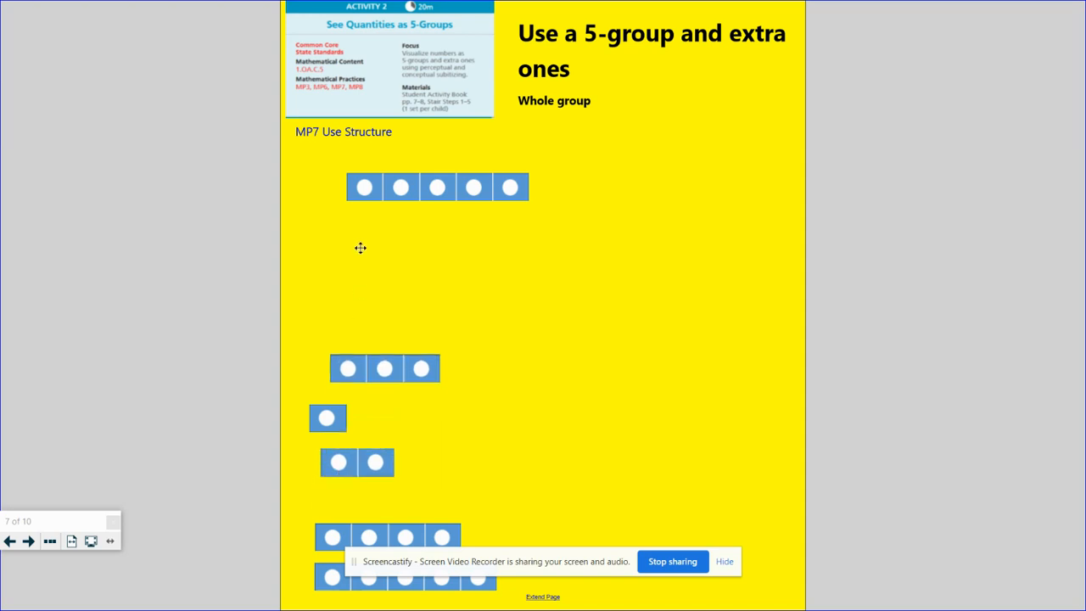
- Place the 3-step under the 5-group, sketch a missing-counter circle, and underline two circles
left_click_drag(384, 368, 401, 223)
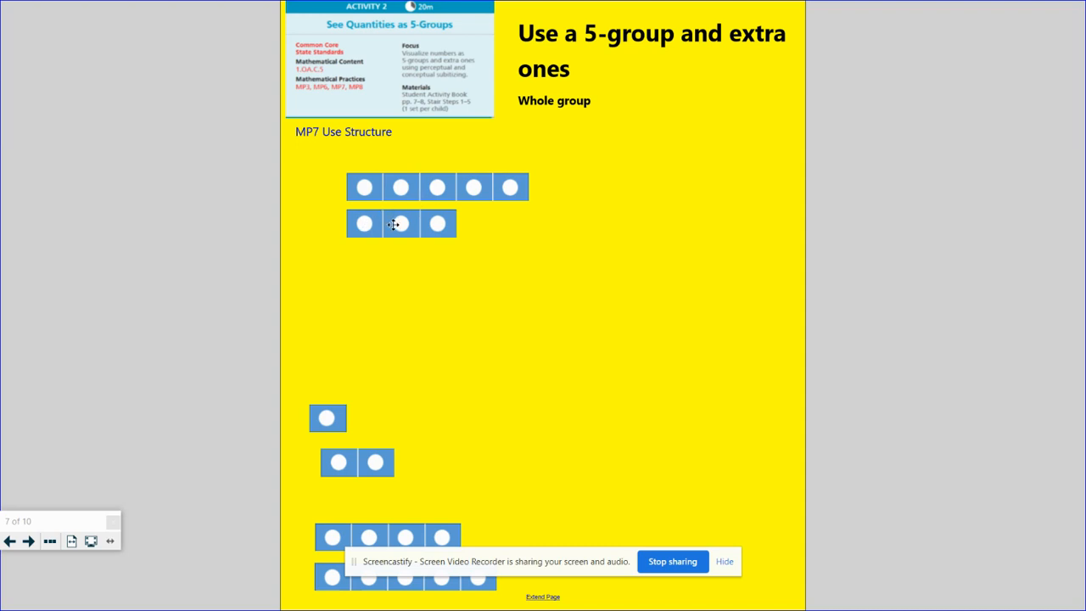
mouse_move(526, 381)
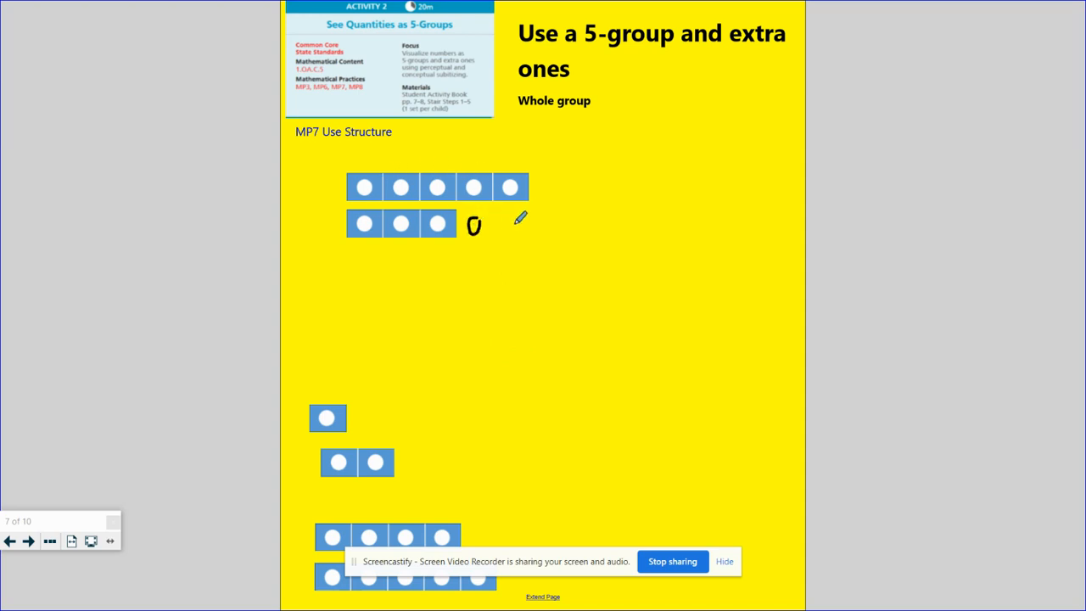
left_click_drag(505, 219, 516, 238)
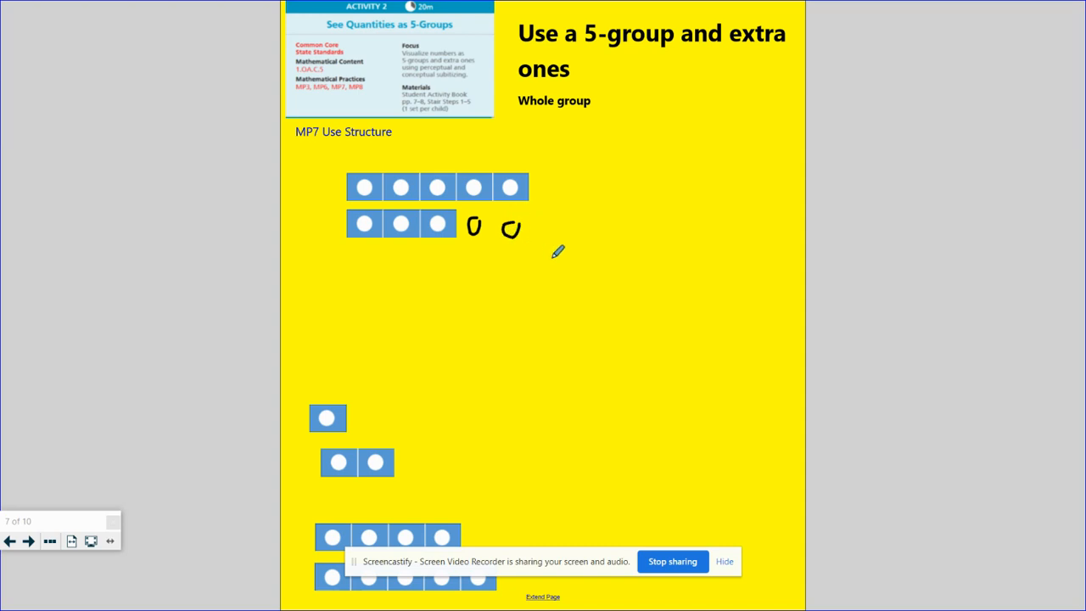
mouse_move(401, 185)
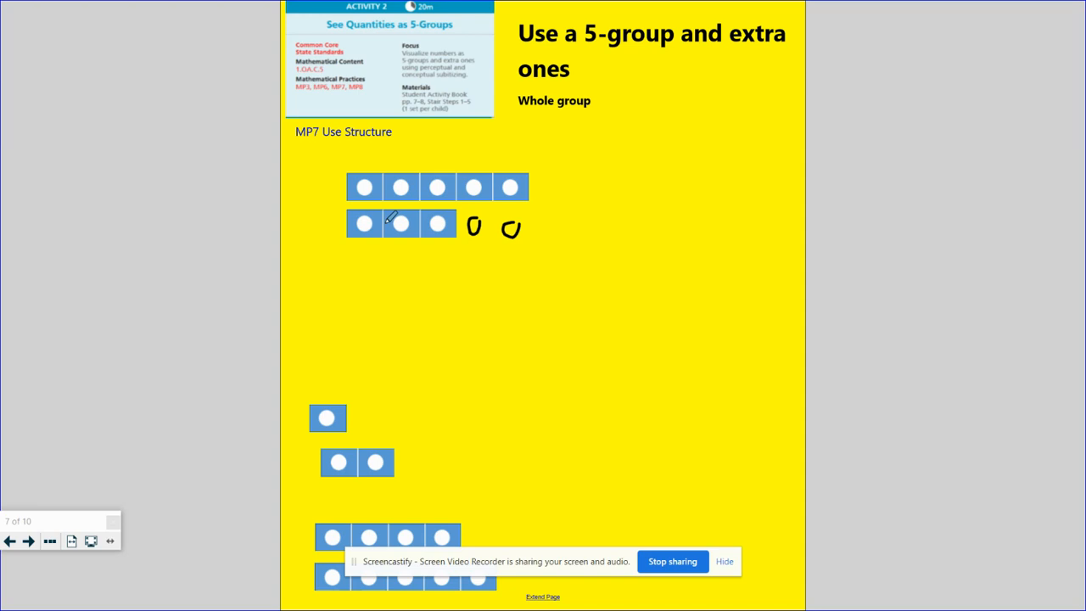
left_click_drag(465, 252, 502, 252)
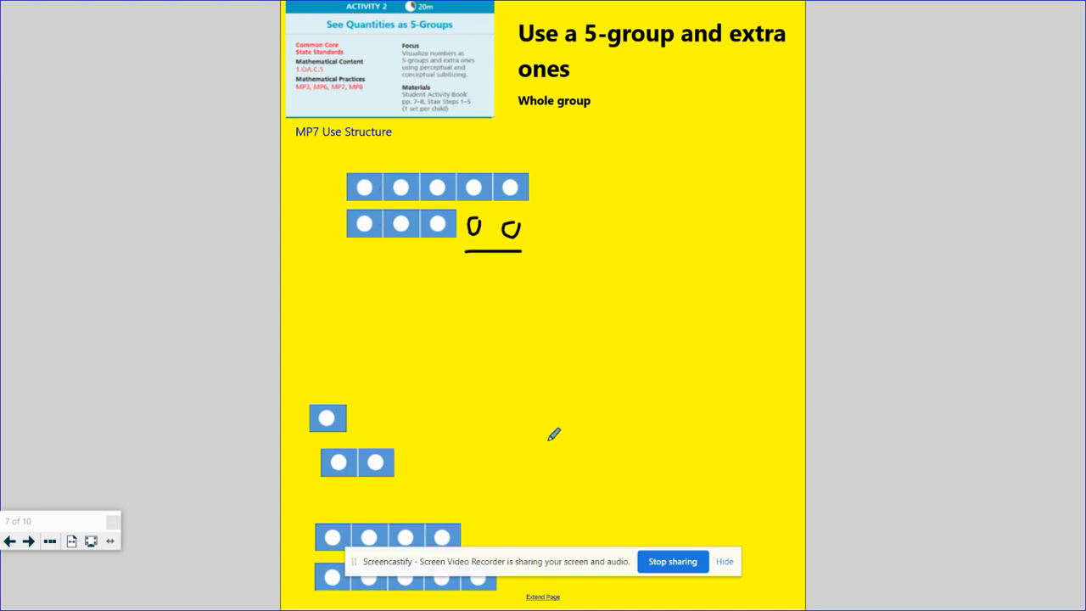
mouse_move(554, 380)
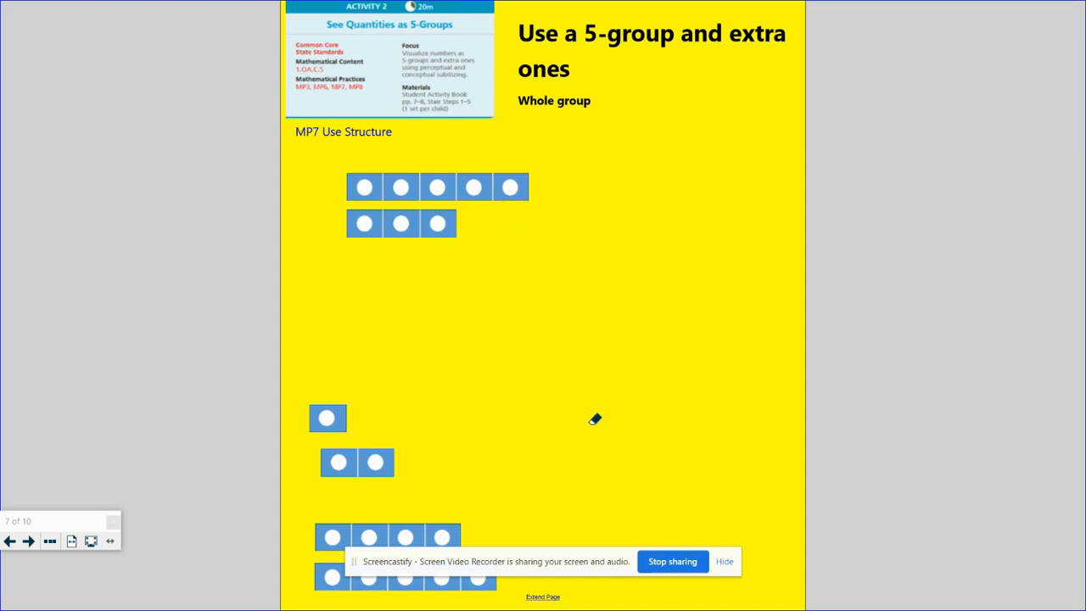
mouse_move(600, 455)
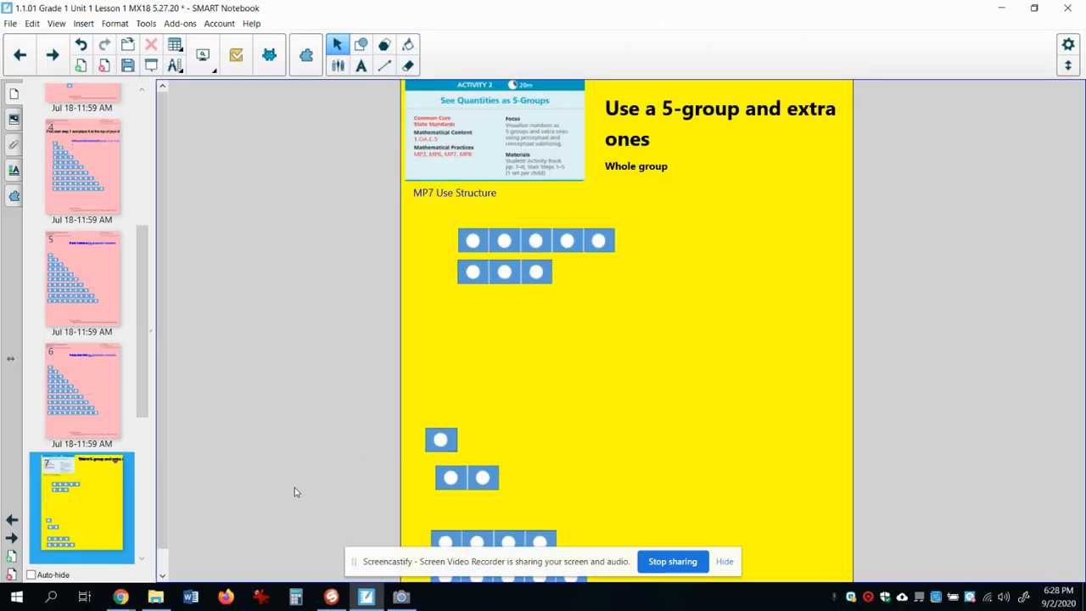
left_click(331, 596)
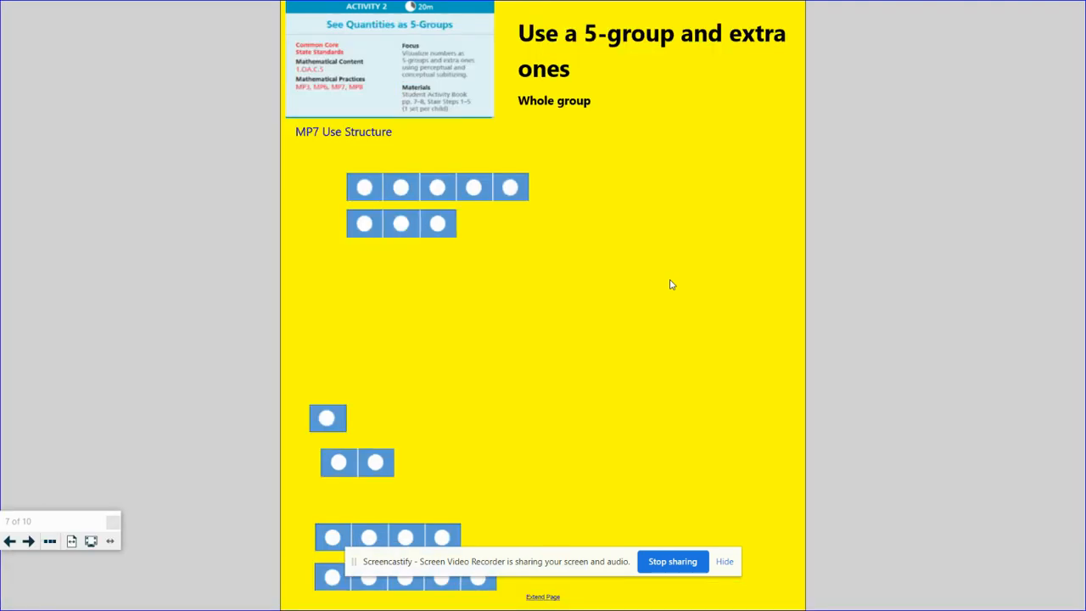
mouse_move(523, 132)
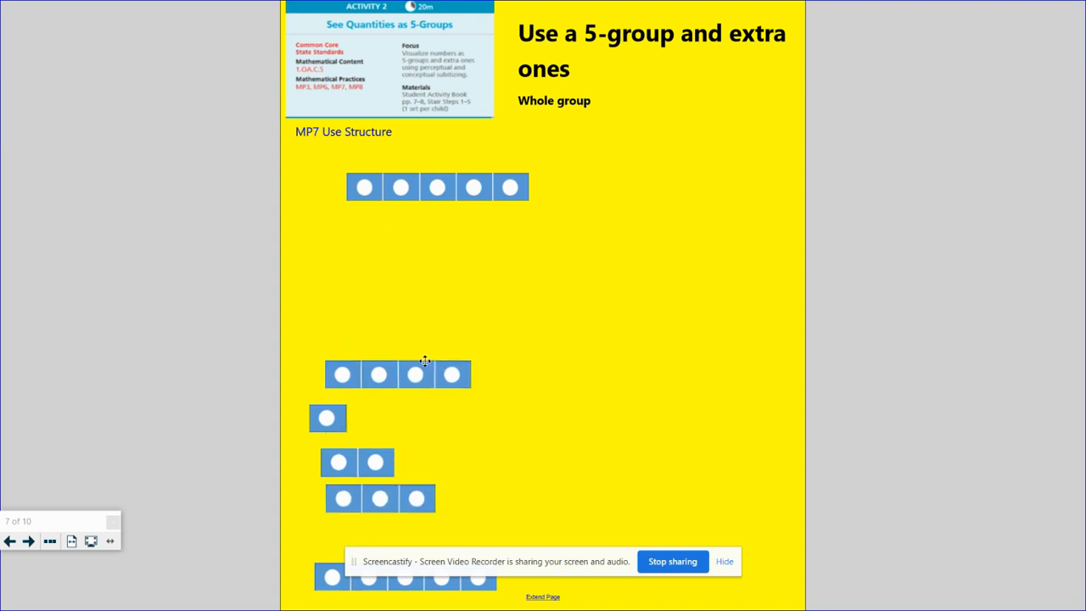
- Place the 4-step under the 5-group, then advance to slide 9's Try this worksheet
left_click_drag(414, 374, 437, 225)
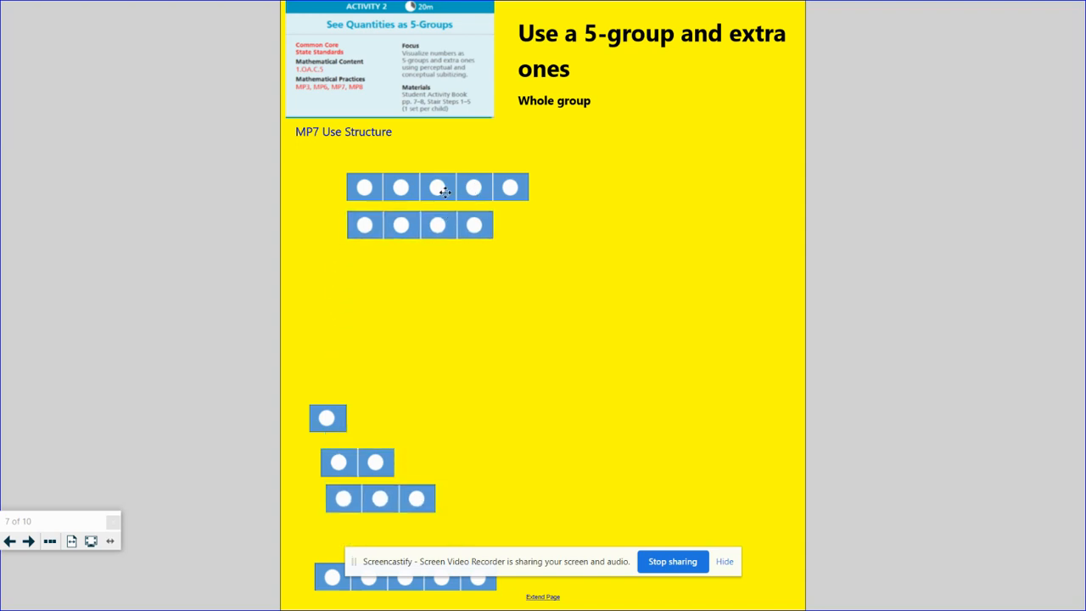
mouse_move(344, 205)
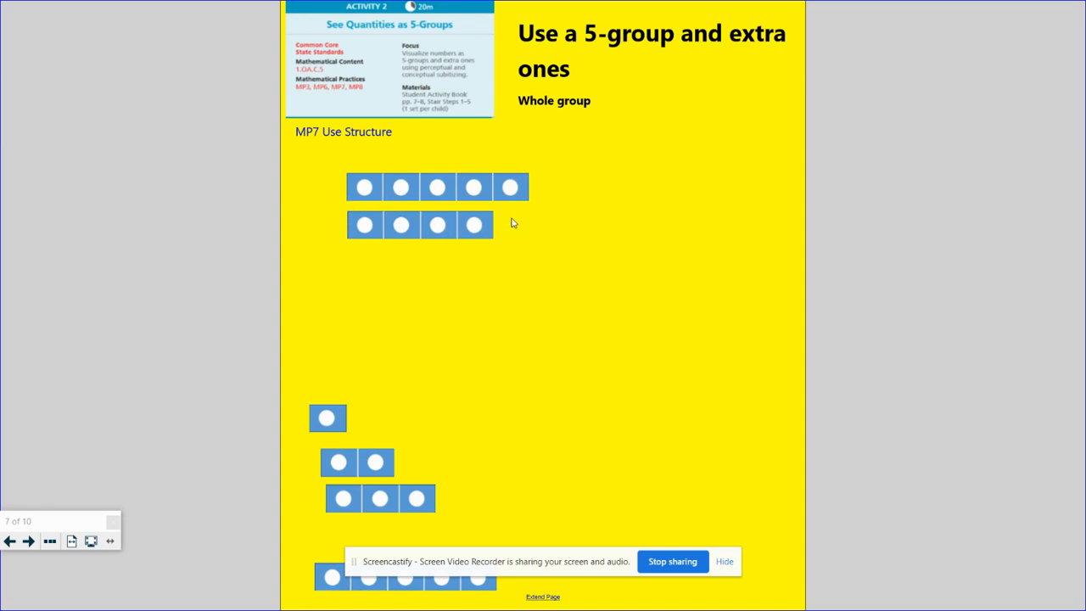
mouse_move(533, 232)
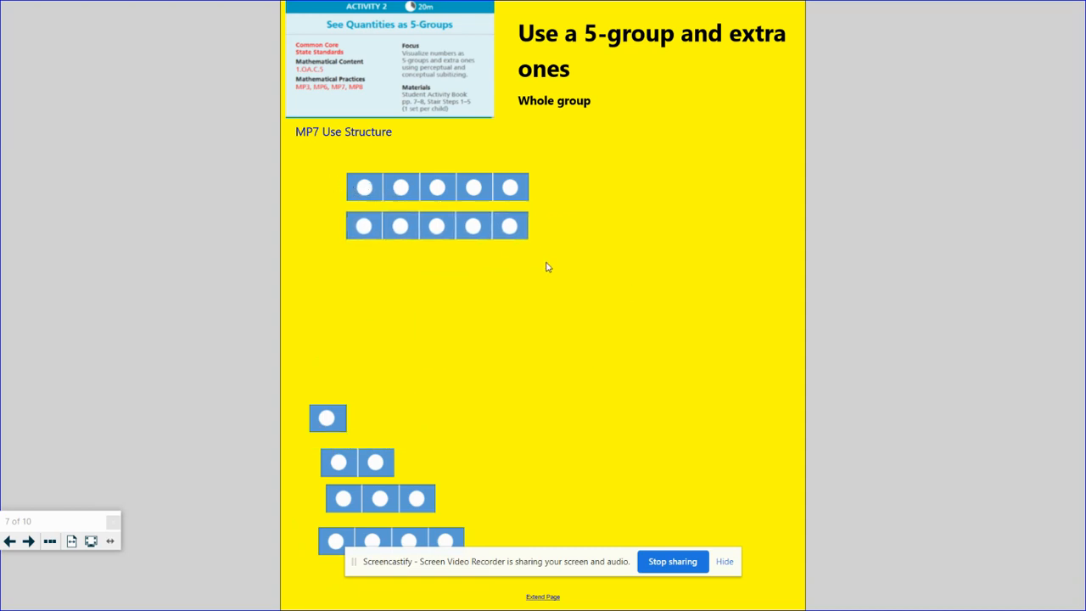
mouse_move(587, 254)
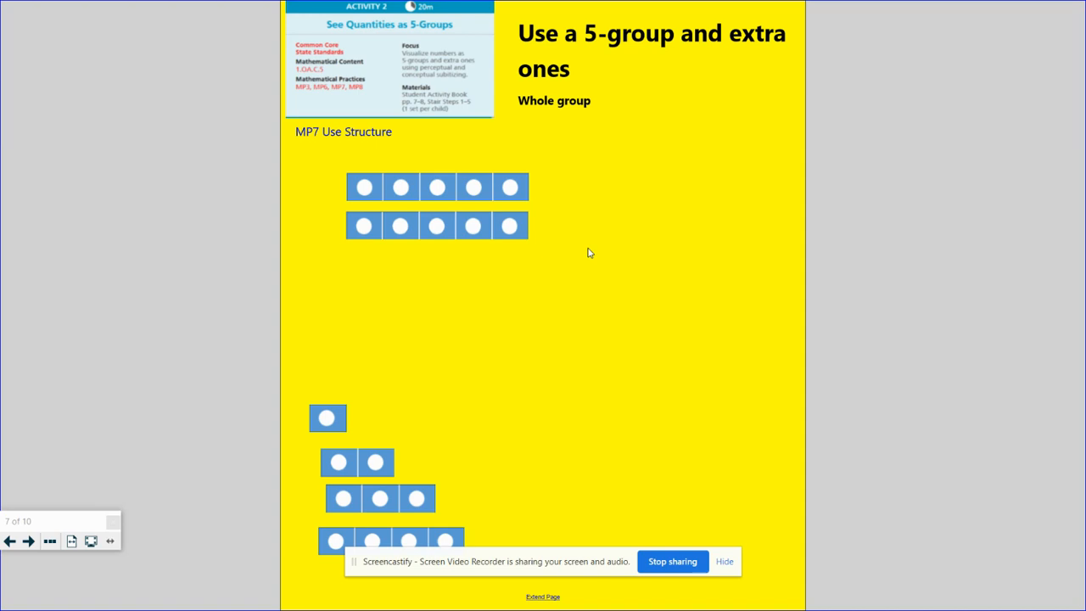
mouse_move(730, 432)
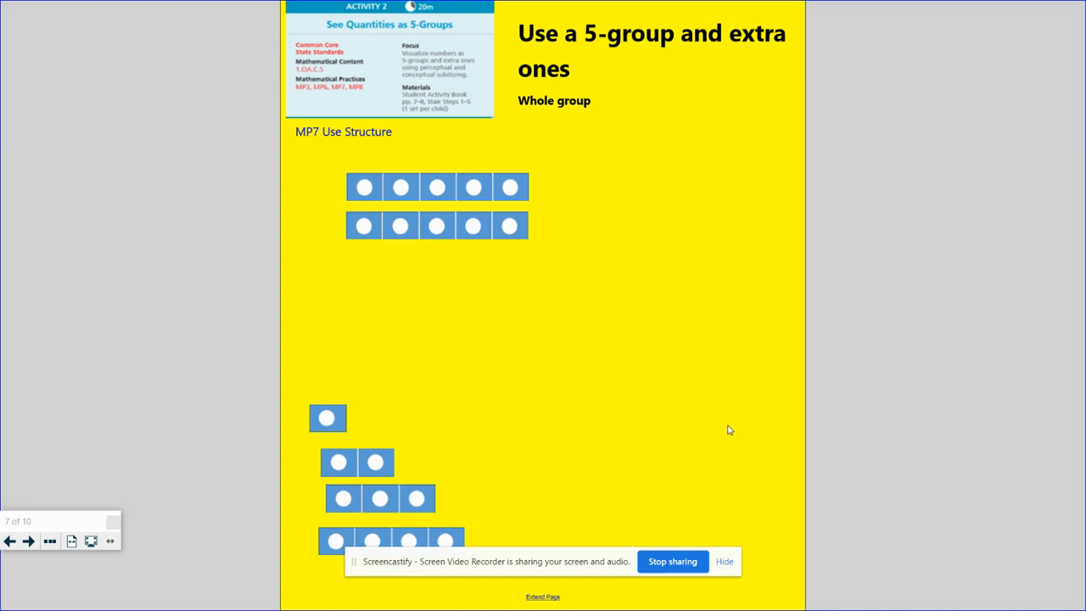
left_click(28, 540)
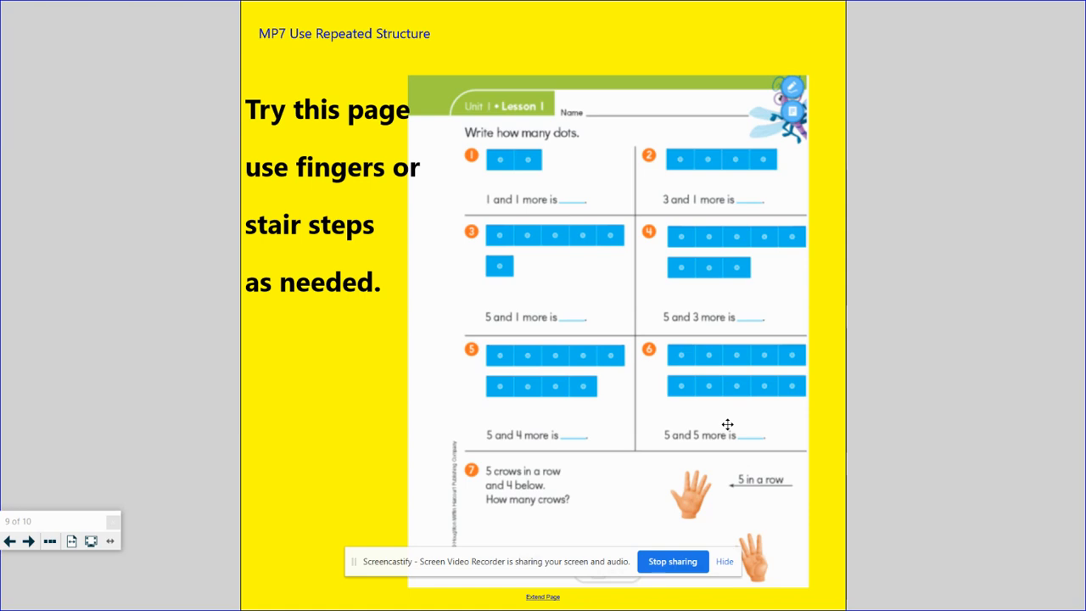
- Advance past the Puzzled Penguin slide to a blank new slide 11
left_click(28, 541)
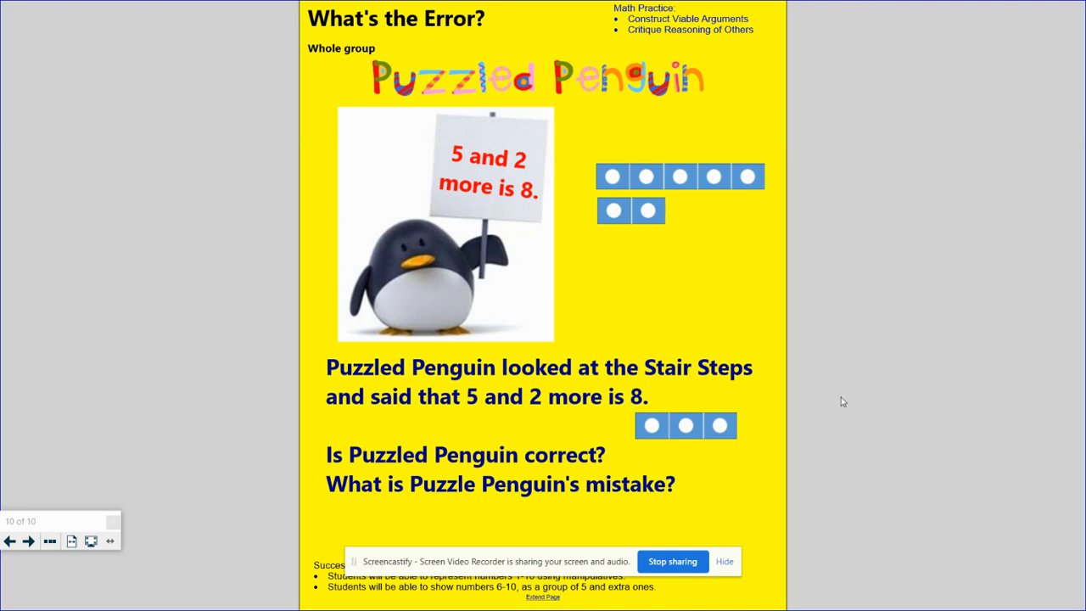
left_click(28, 541)
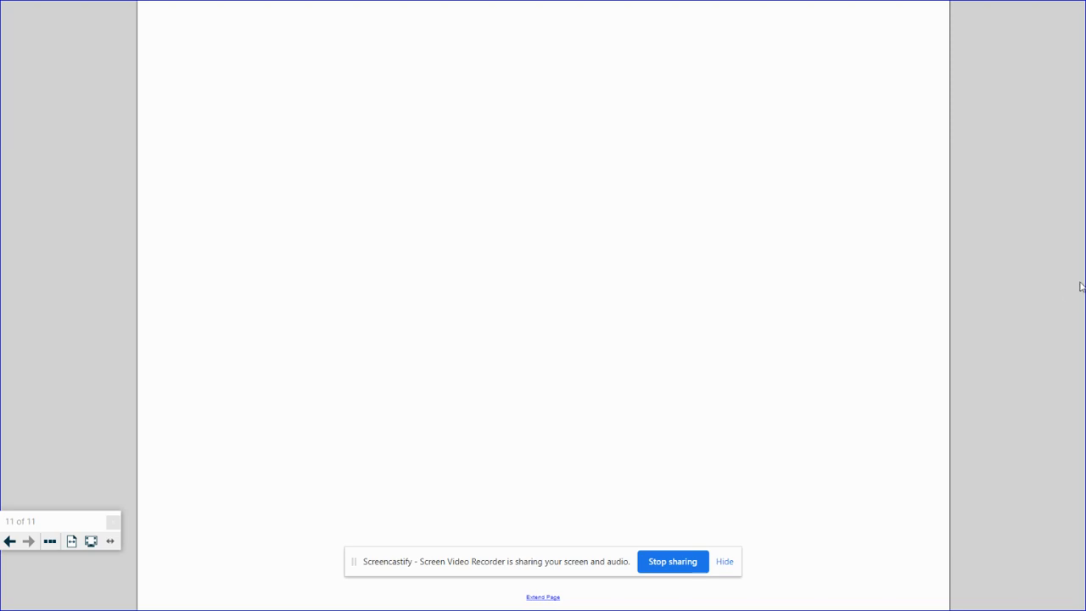
mouse_move(942, 450)
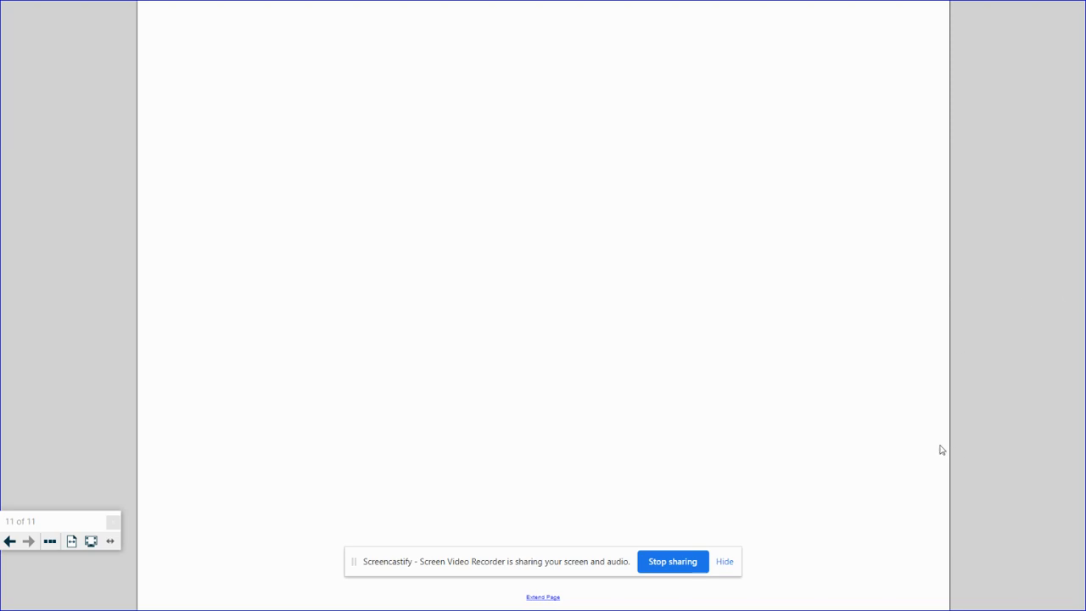
mouse_move(672, 561)
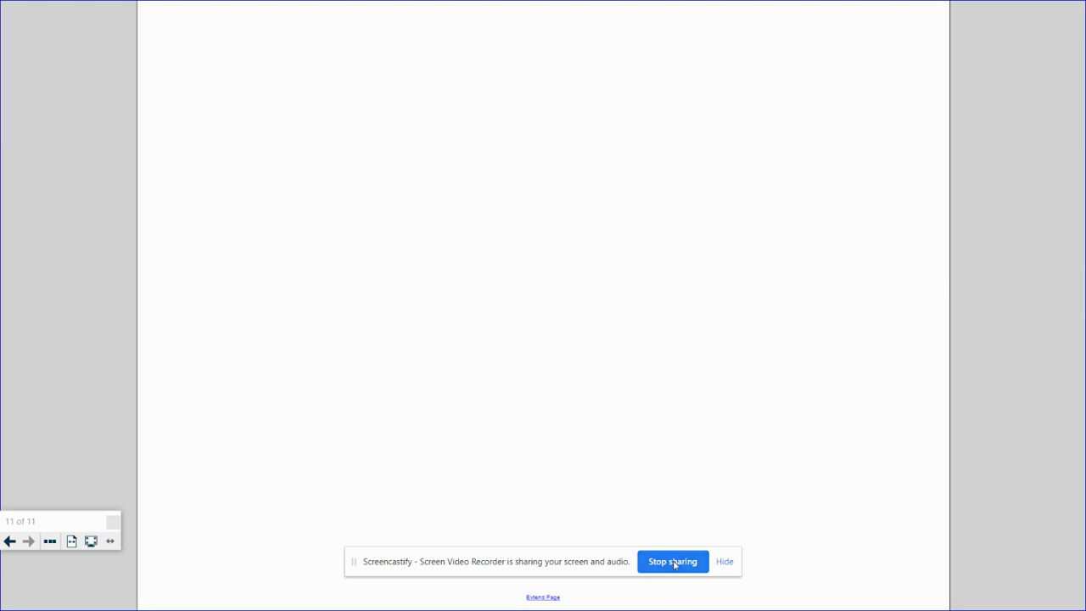